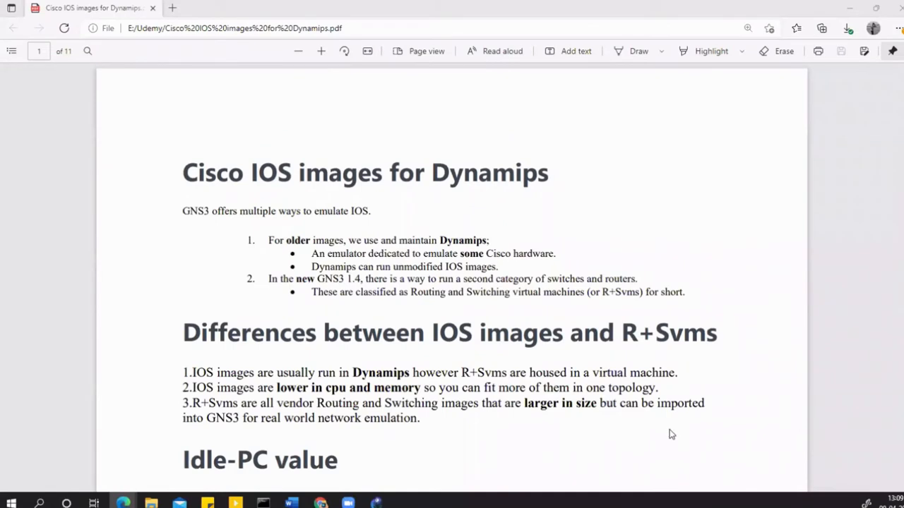
mouse_move(516, 422)
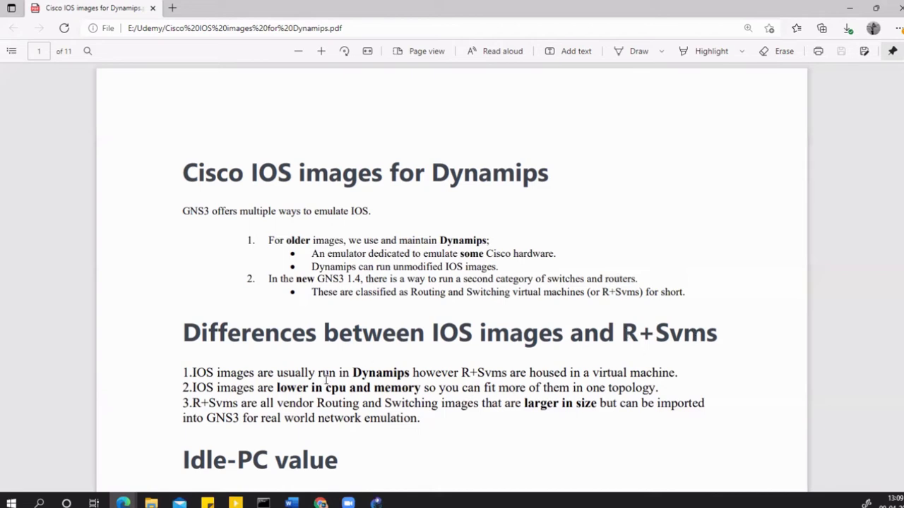
Highlight 'lower in cpu and memory' in the PDF and scroll toward the Idle-PC value section
double_click(380, 373)
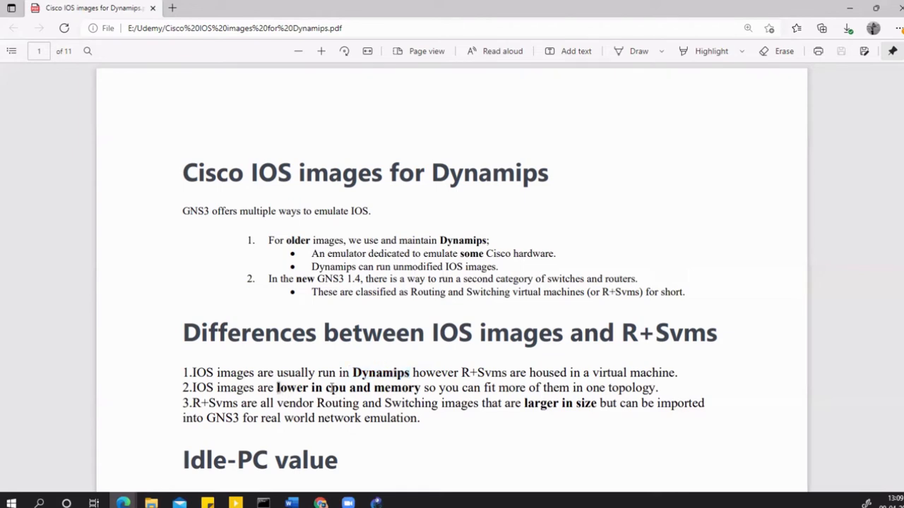
drag(276, 387, 426, 388)
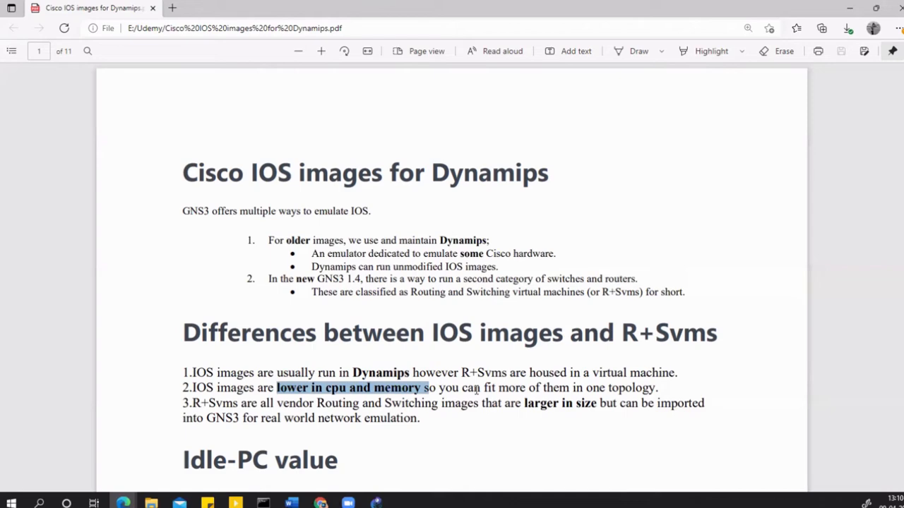
scroll(down, 3)
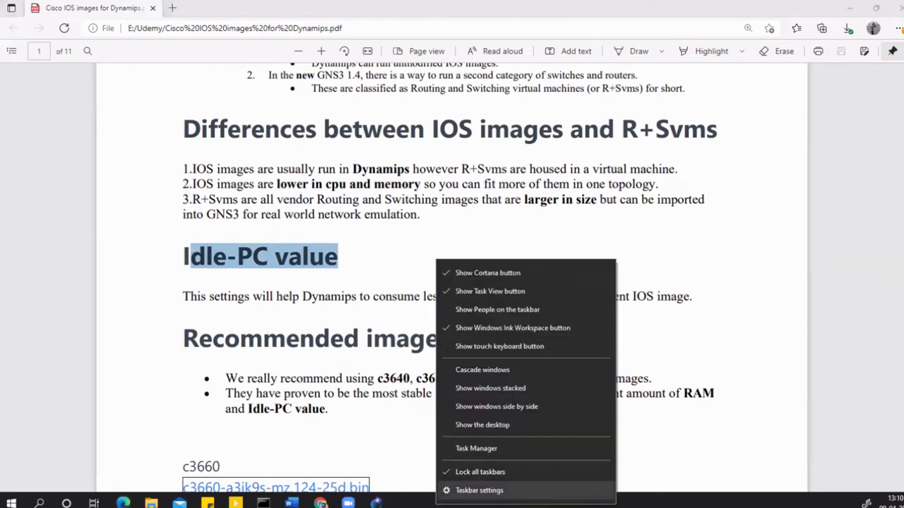
Launch Task Manager, sort processes by CPU usage, and bring the PDF back
click(475, 449)
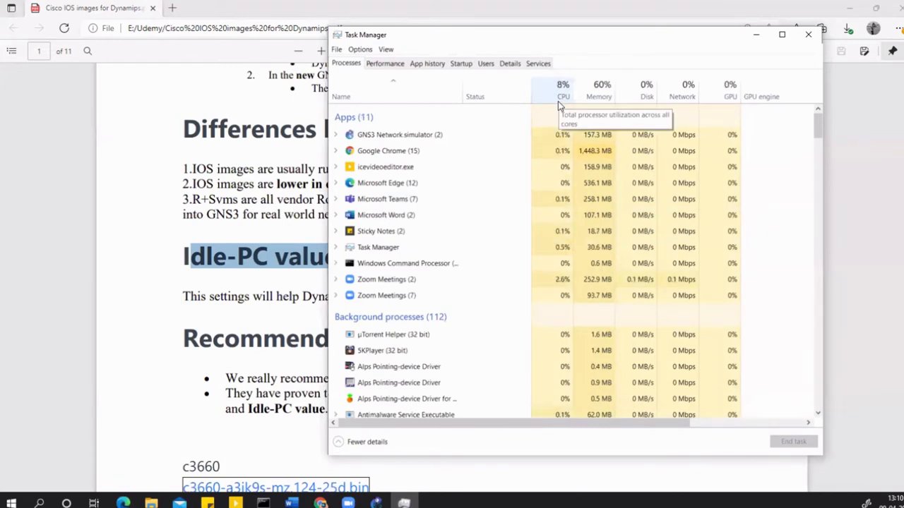
mouse_move(286, 242)
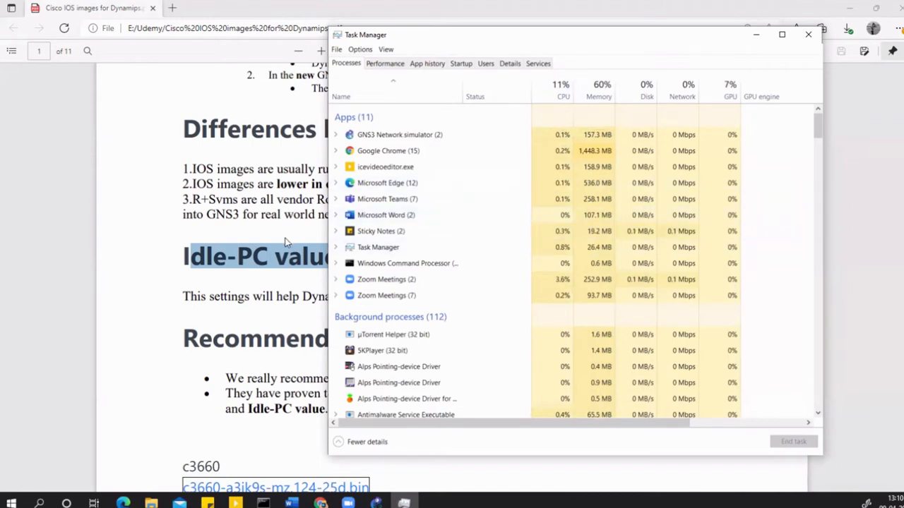
mouse_move(560, 97)
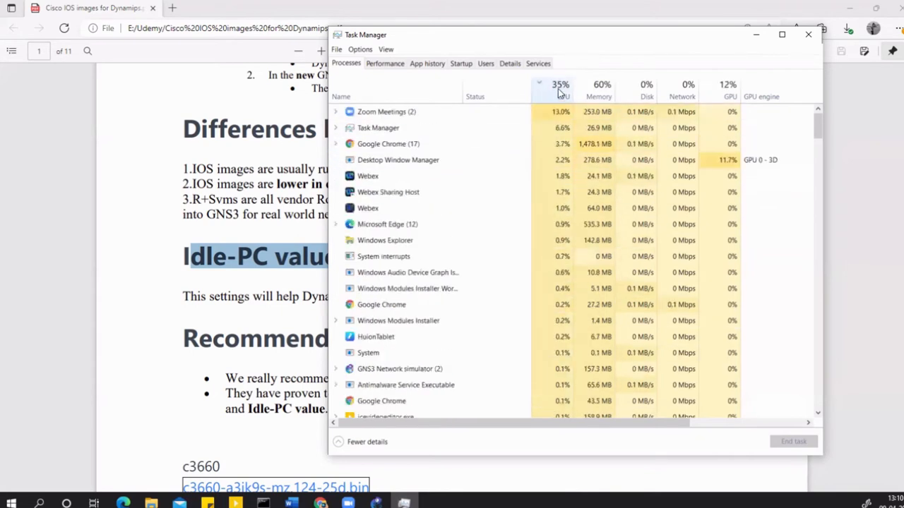
click(560, 90)
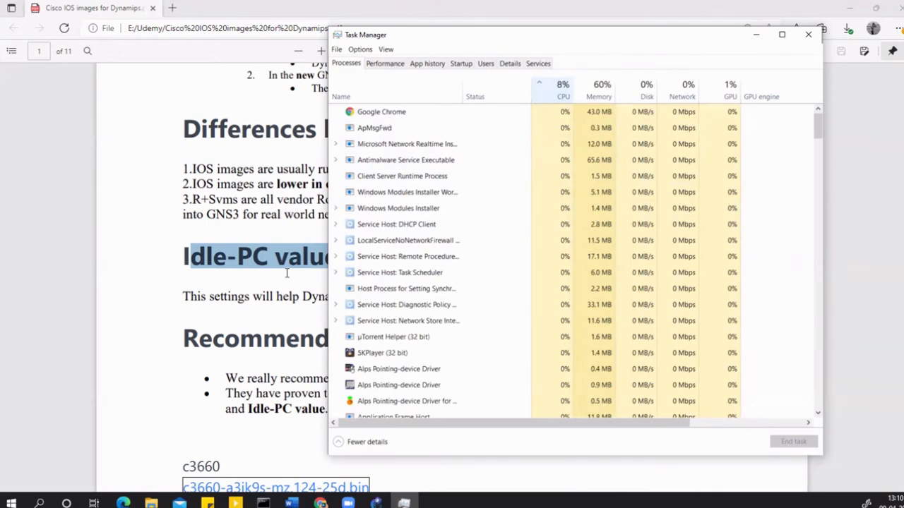
click(807, 33)
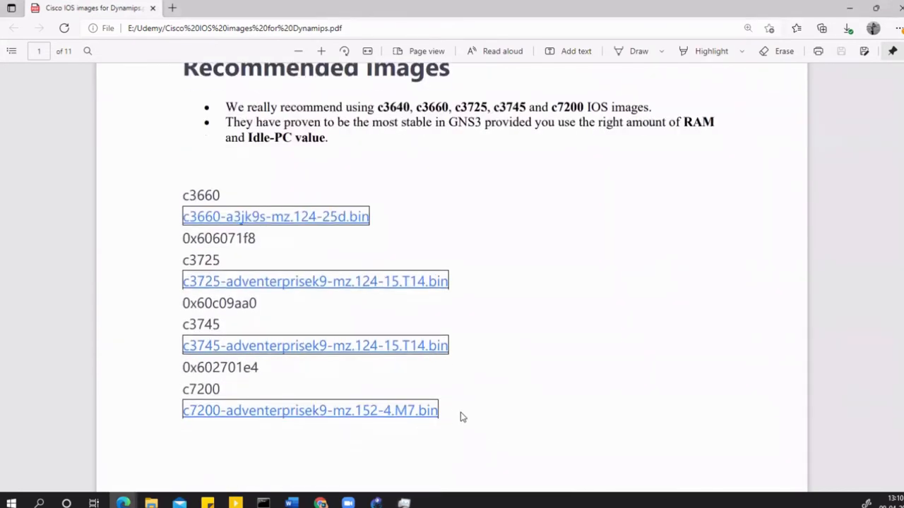
mouse_move(552, 366)
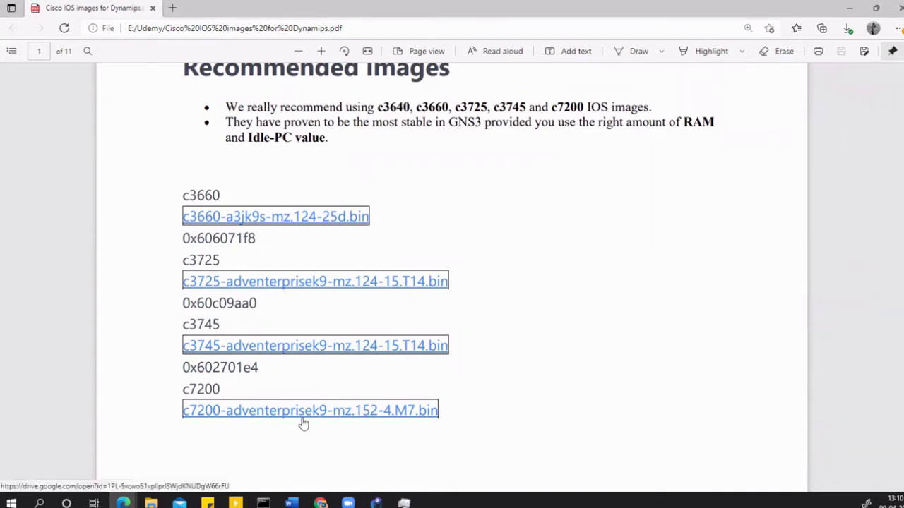
mouse_move(256, 416)
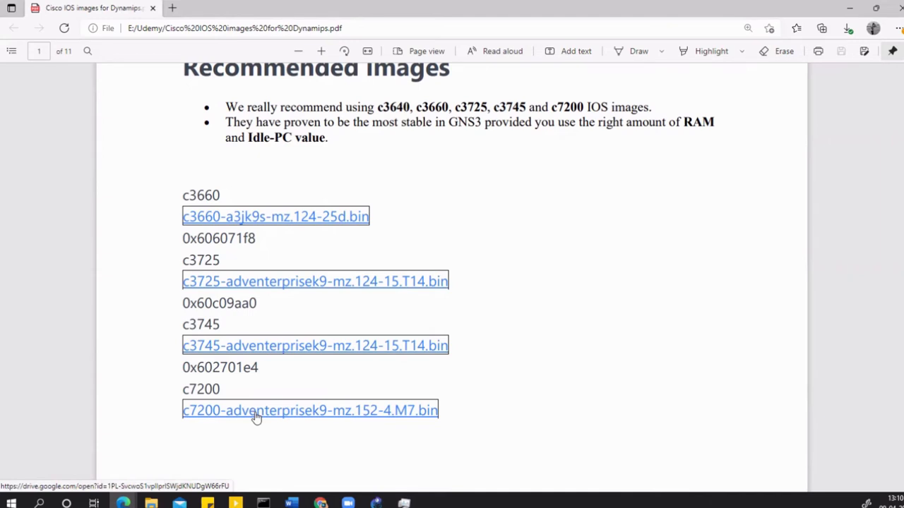
Follow the c7200-adventerprisek9-mz.152-4.M7.bin Google Drive link and download the file
click(309, 410)
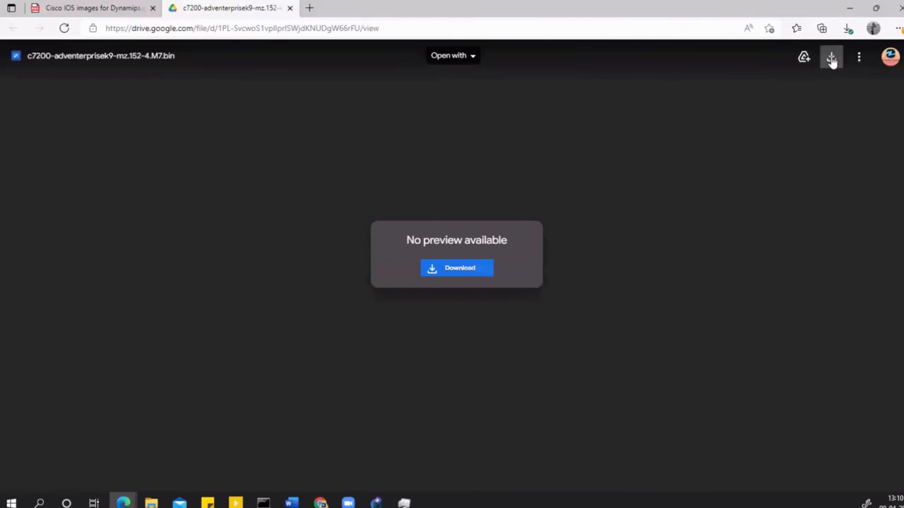
click(846, 28)
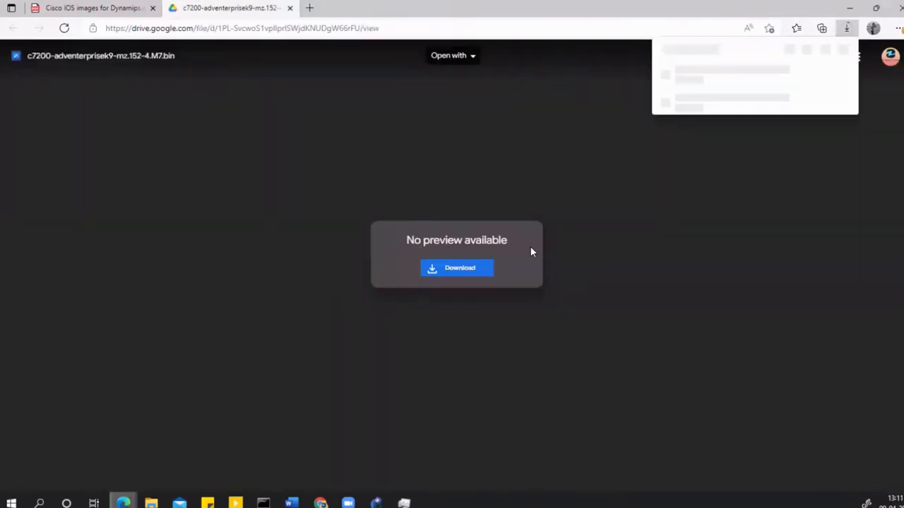
click(846, 28)
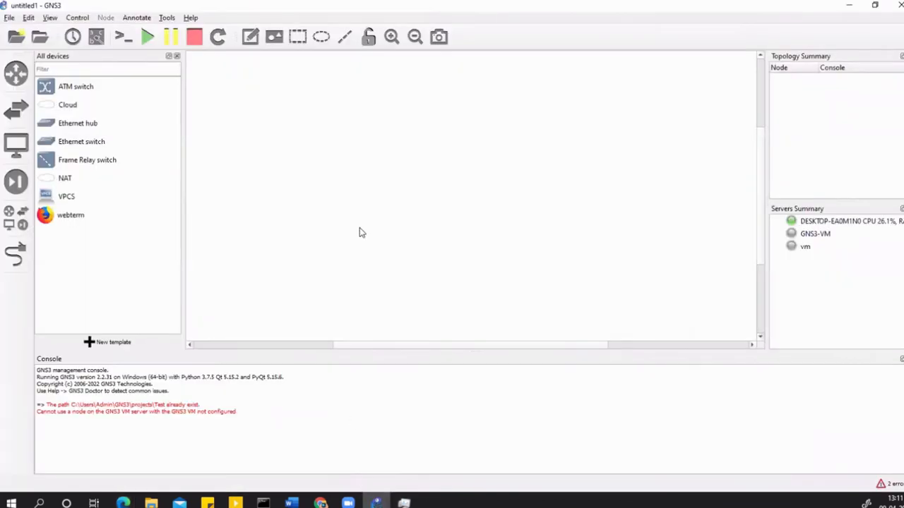
mouse_move(67, 104)
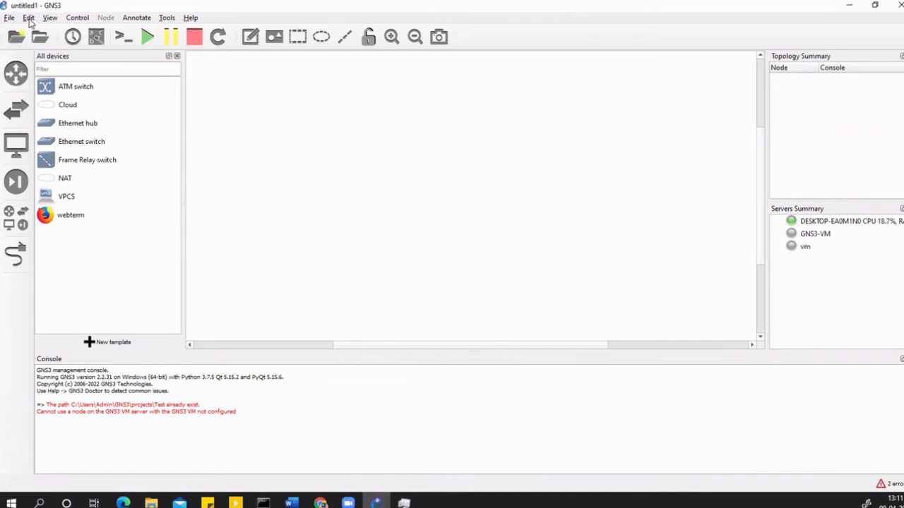
Open Edit > Preferences at Dynamips > IOS routers, showing an empty template list
click(29, 18)
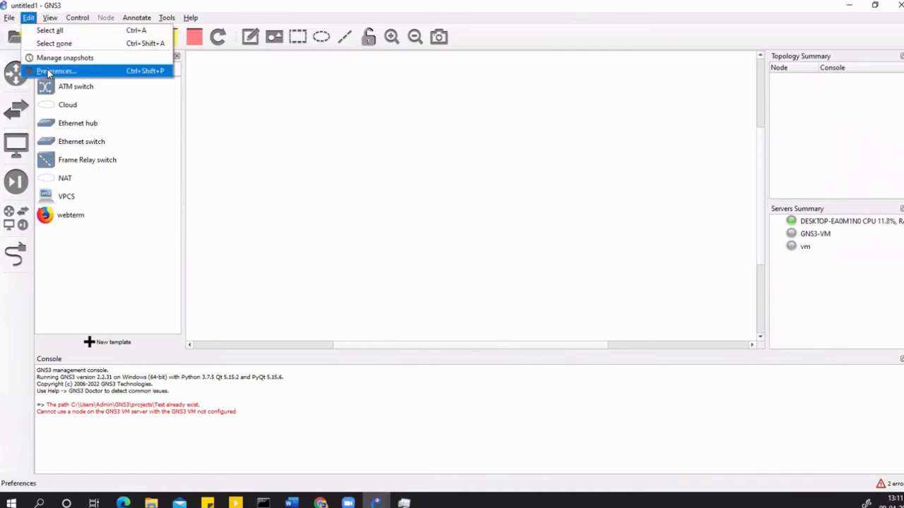
click(56, 71)
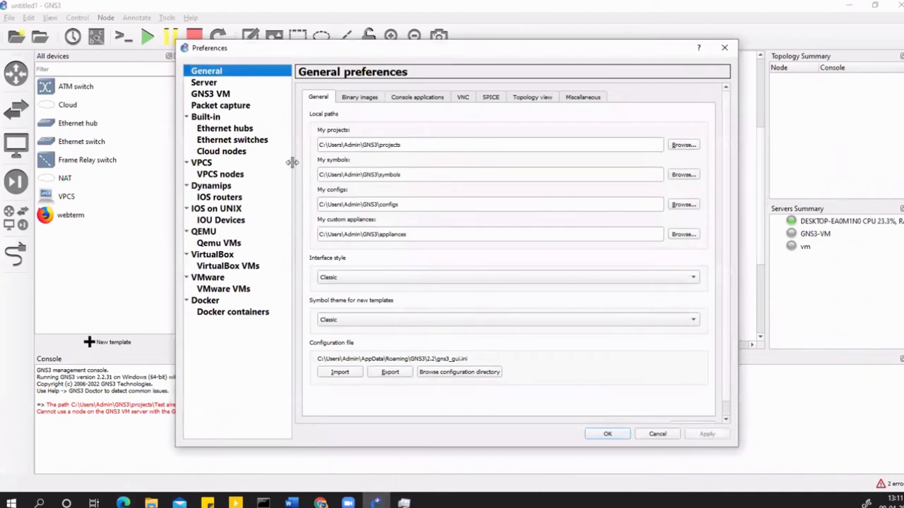
click(211, 185)
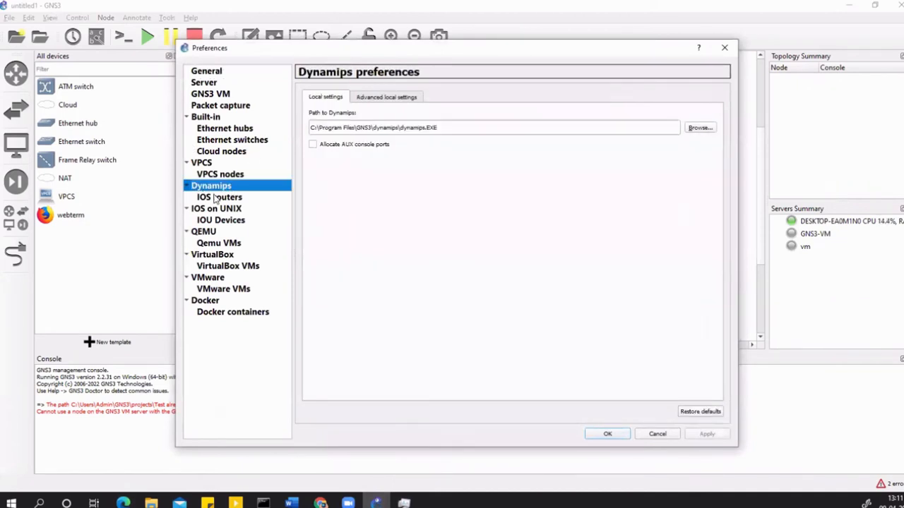
click(219, 197)
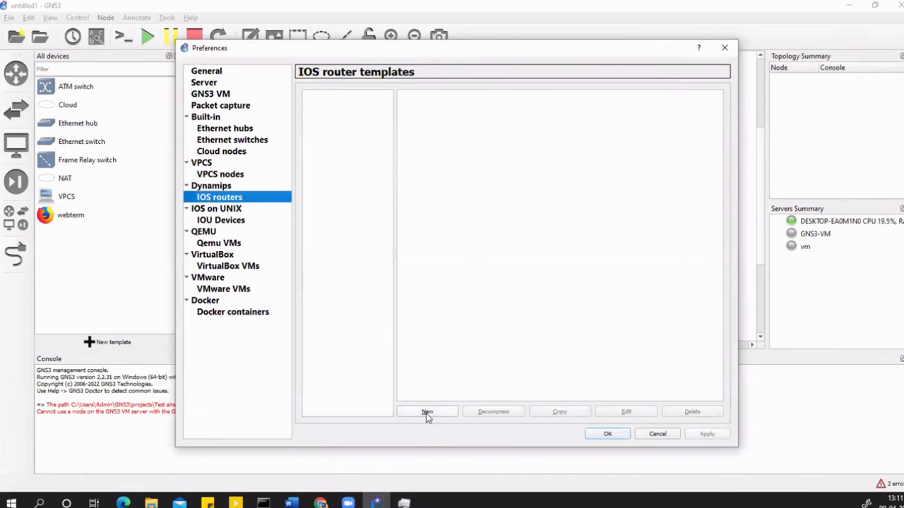
Start a local IOS router template using the c7200 image, agreeing to decompress it
click(426, 411)
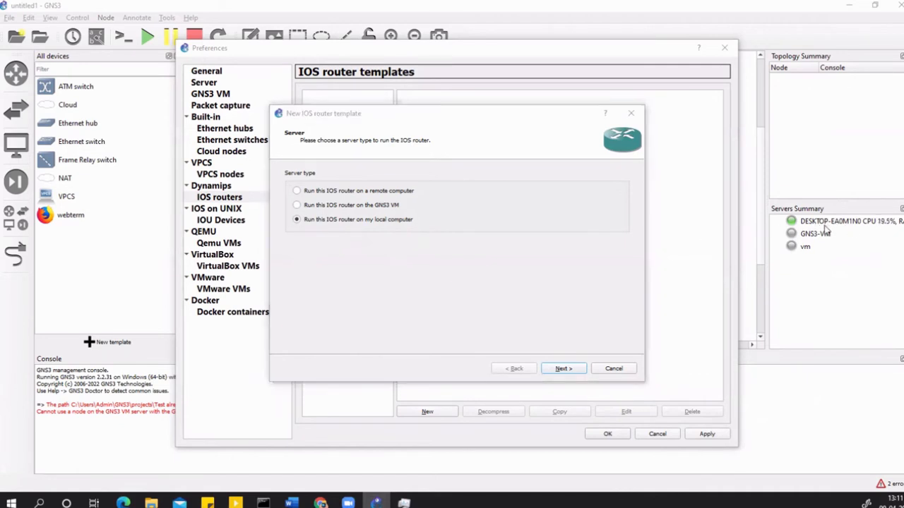
click(563, 368)
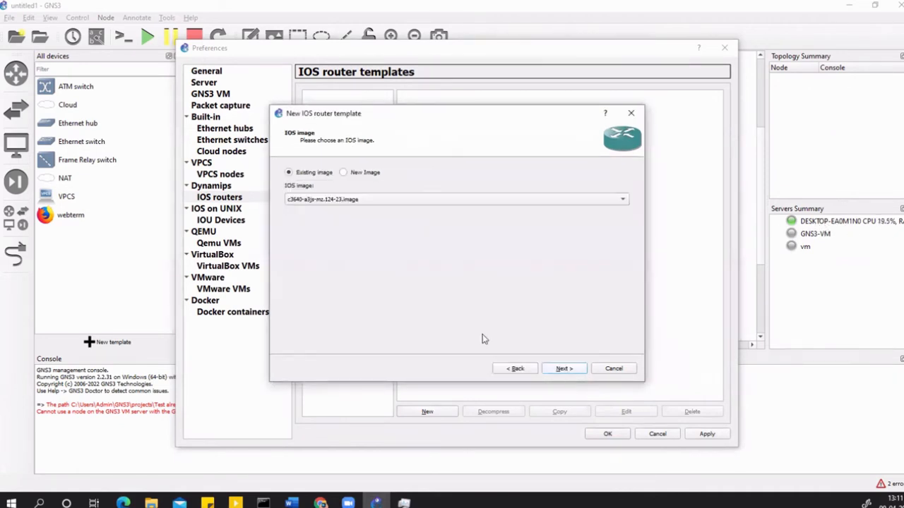
click(343, 173)
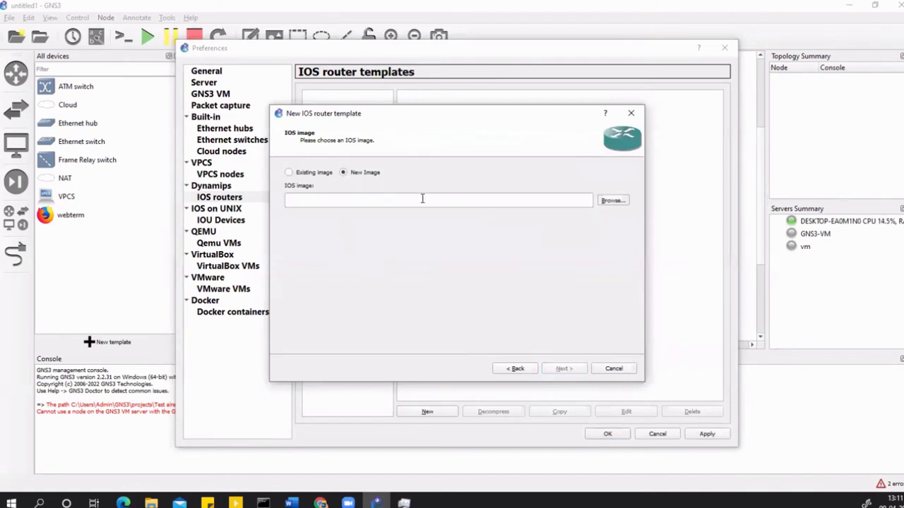
click(612, 200)
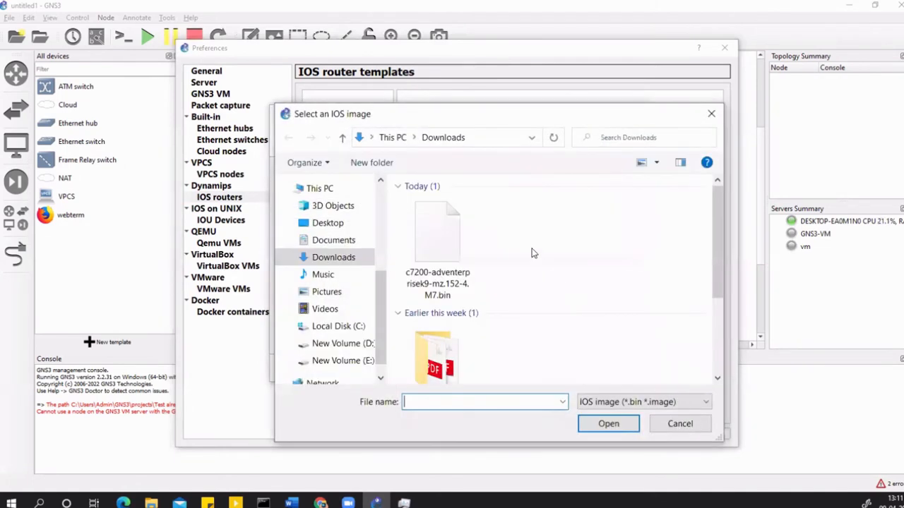
click(437, 233)
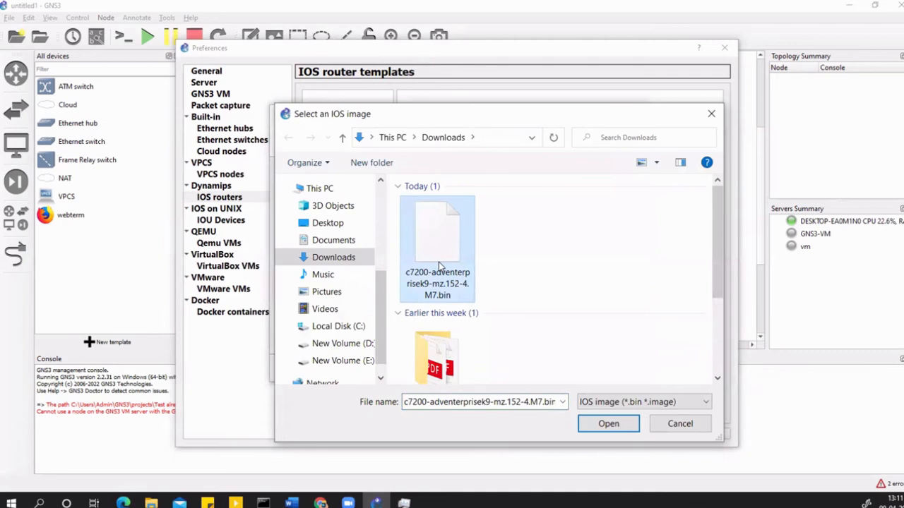
click(608, 423)
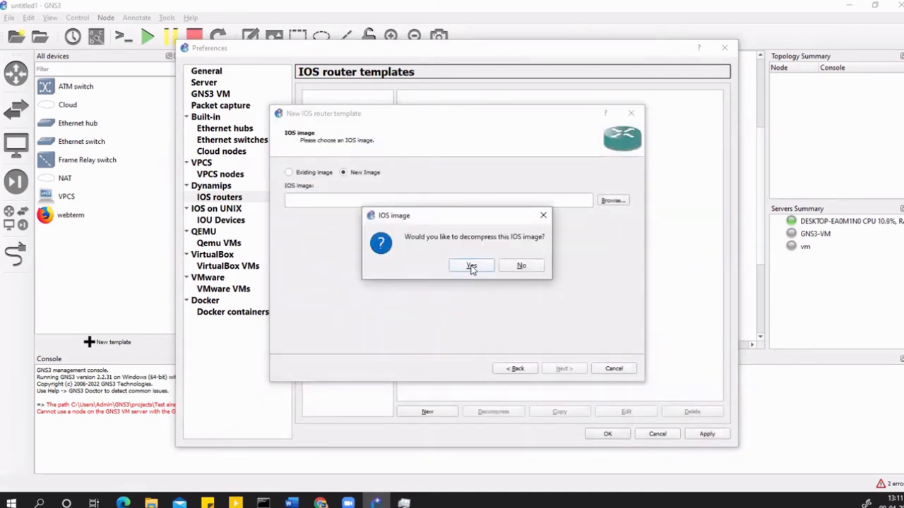
click(471, 266)
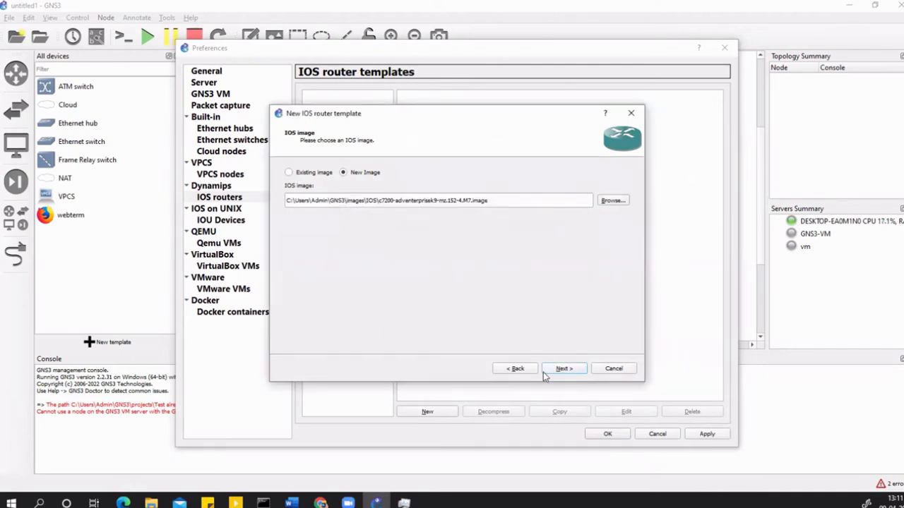
Name the template 'Cisco-Router' and keep the default 512 MiB RAM
click(563, 368)
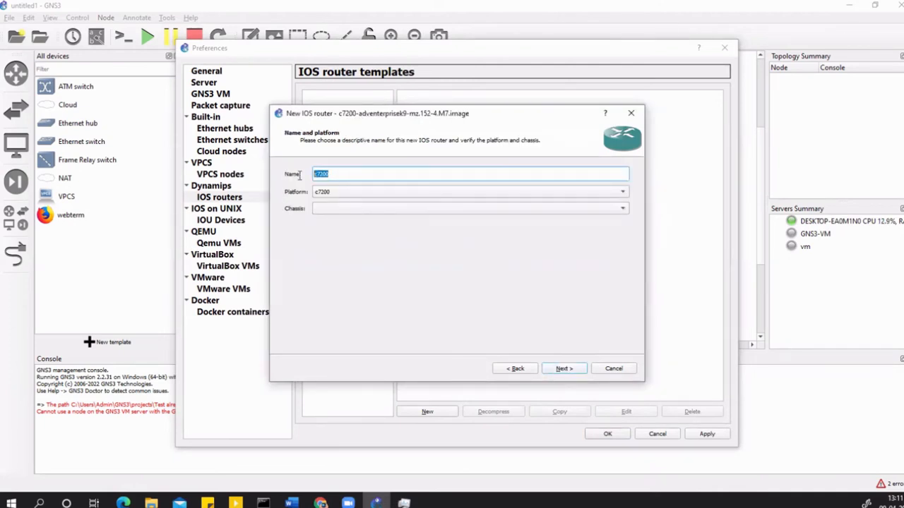
text(Cisc)
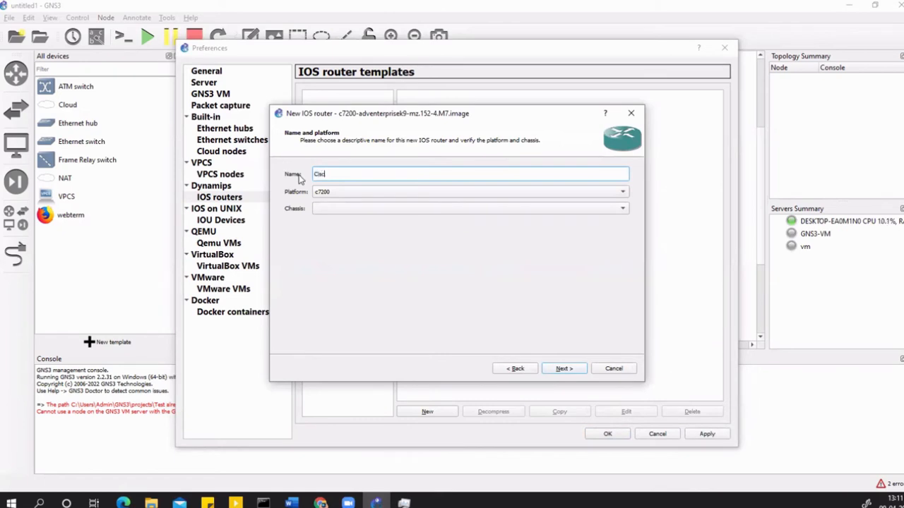
text(Cisco-Router)
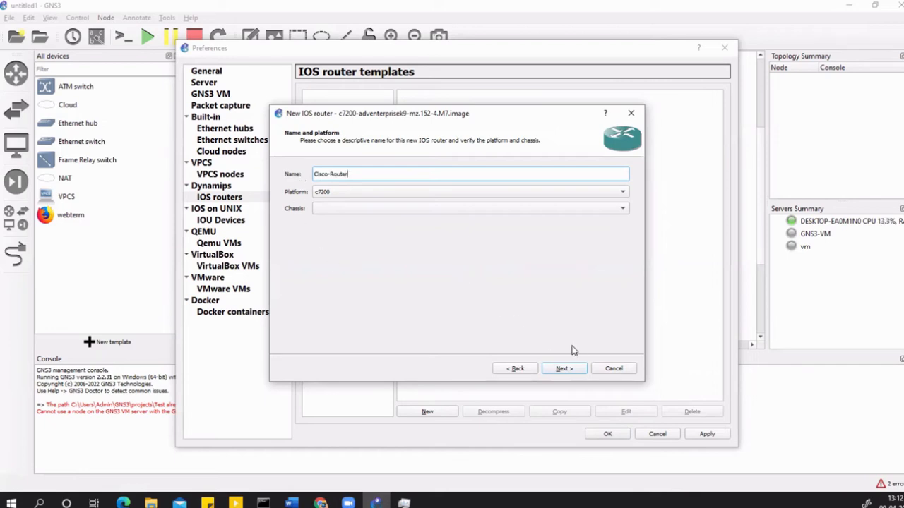
mouse_move(563, 368)
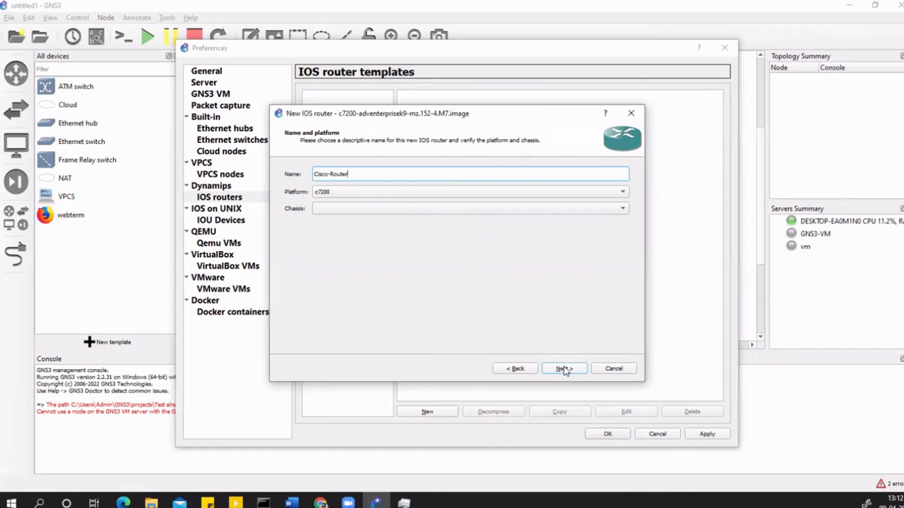
click(563, 368)
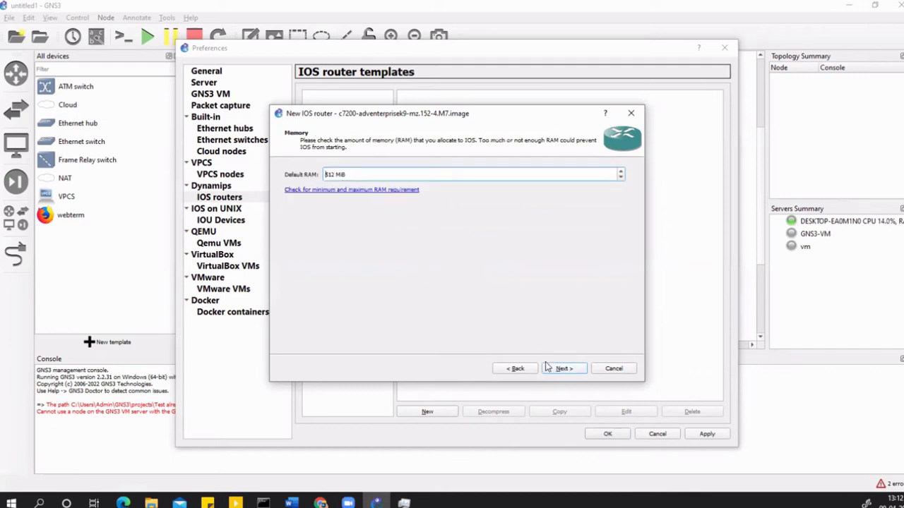
click(563, 367)
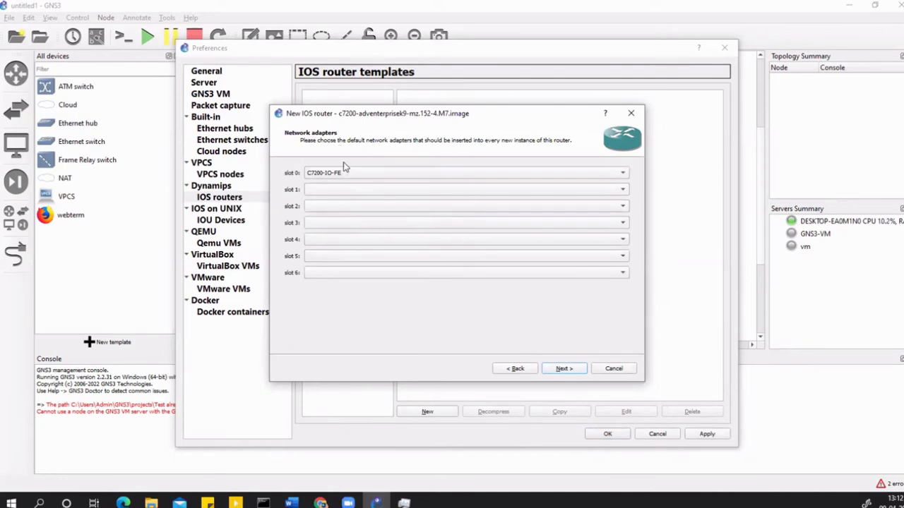
mouse_move(342, 192)
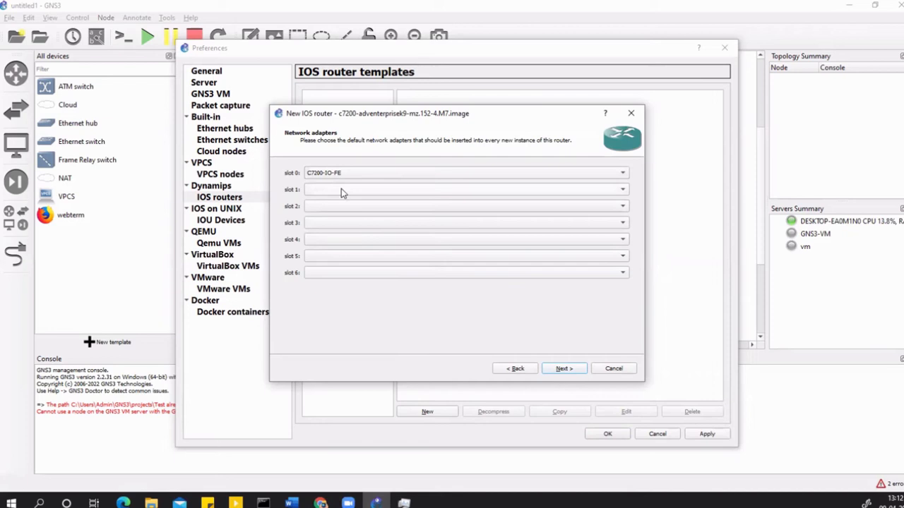
Put a PA-GE adapter in slot 1 and continue to the Idle-PC page
click(465, 189)
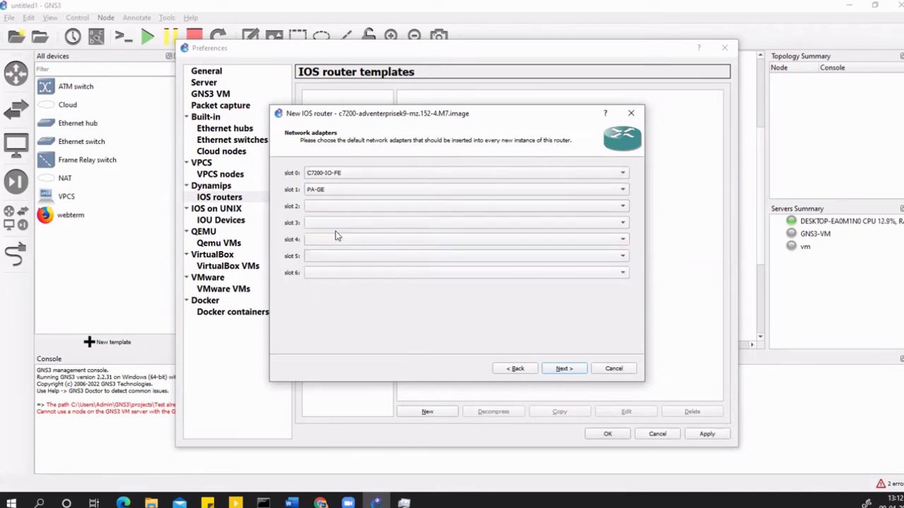
mouse_move(355, 258)
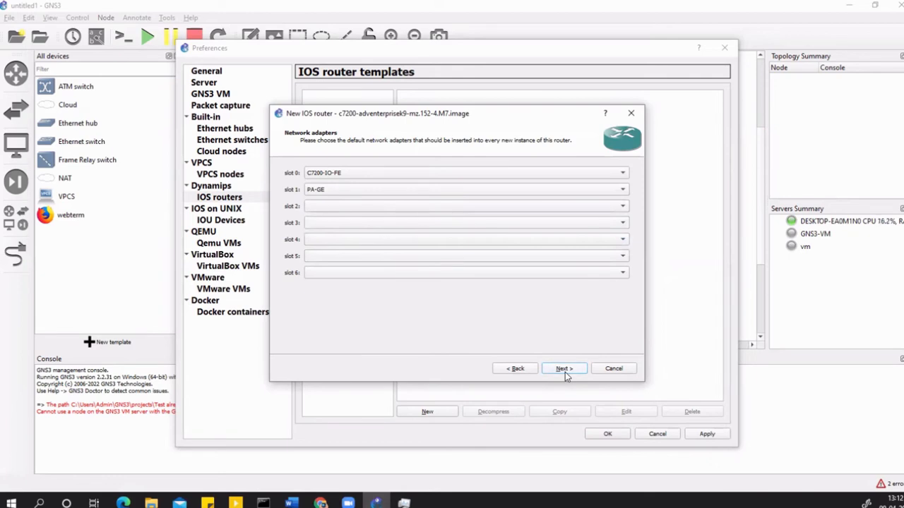
click(563, 368)
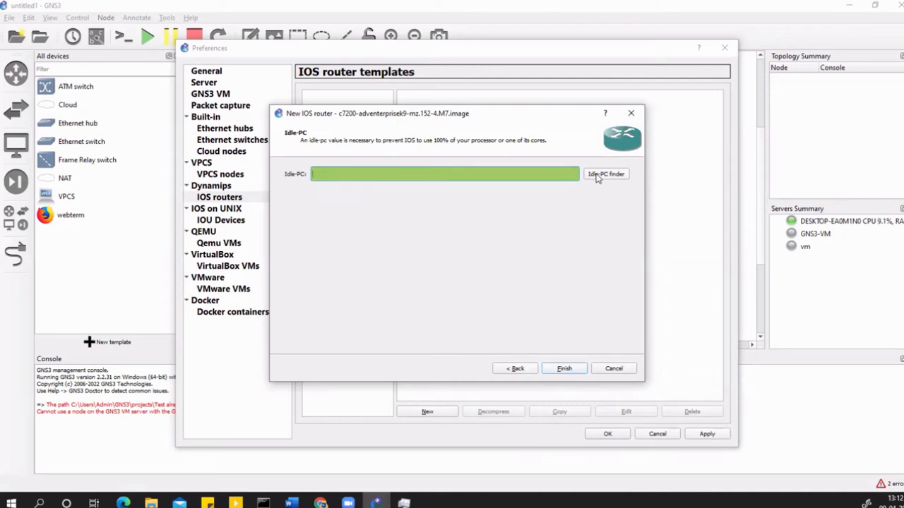
click(606, 174)
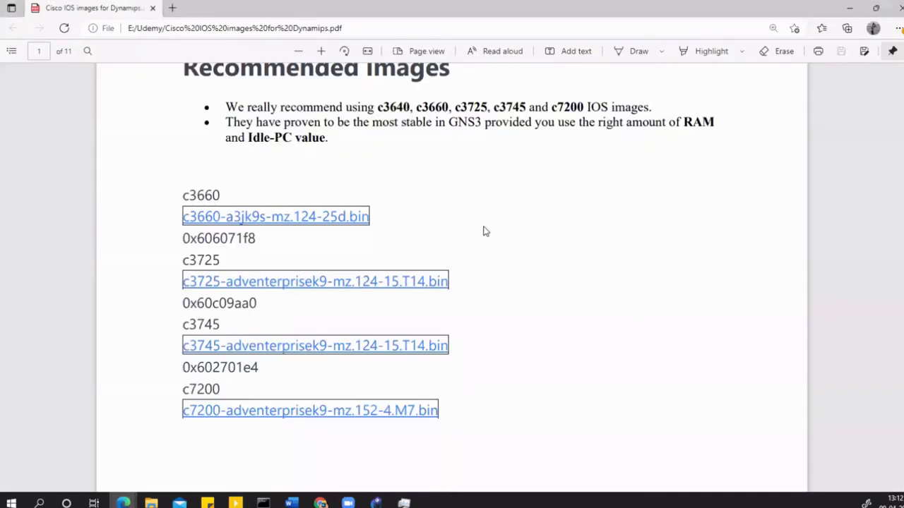
Scroll through the guide's router-template steps 1–8 up to the Idle-PC step
scroll(down, 3)
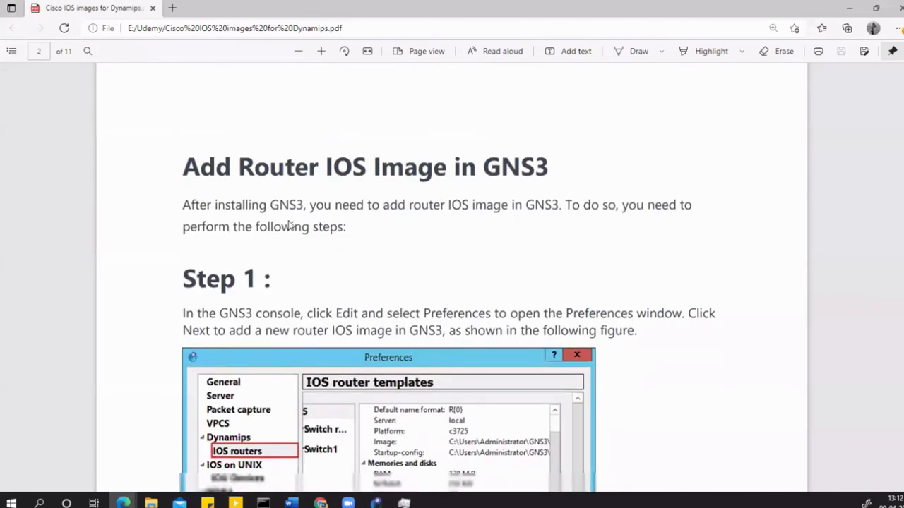
scroll(down, 3)
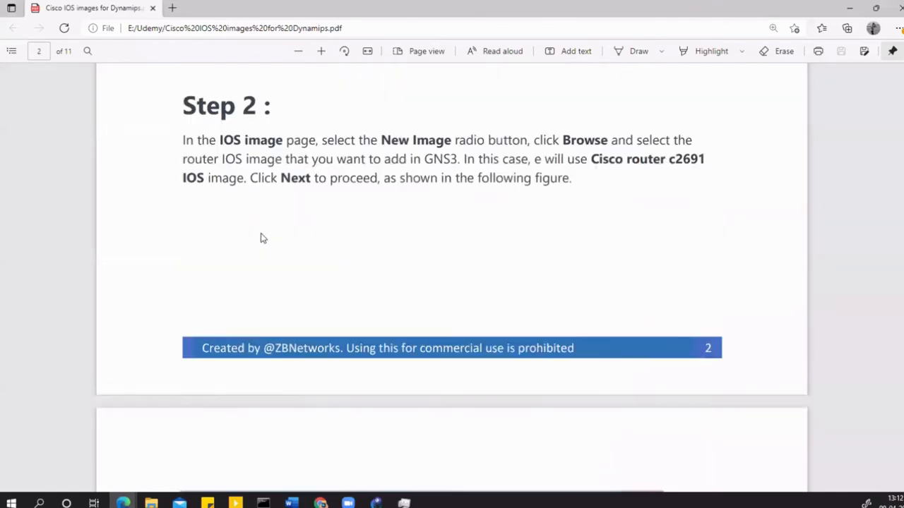
scroll(down, 3)
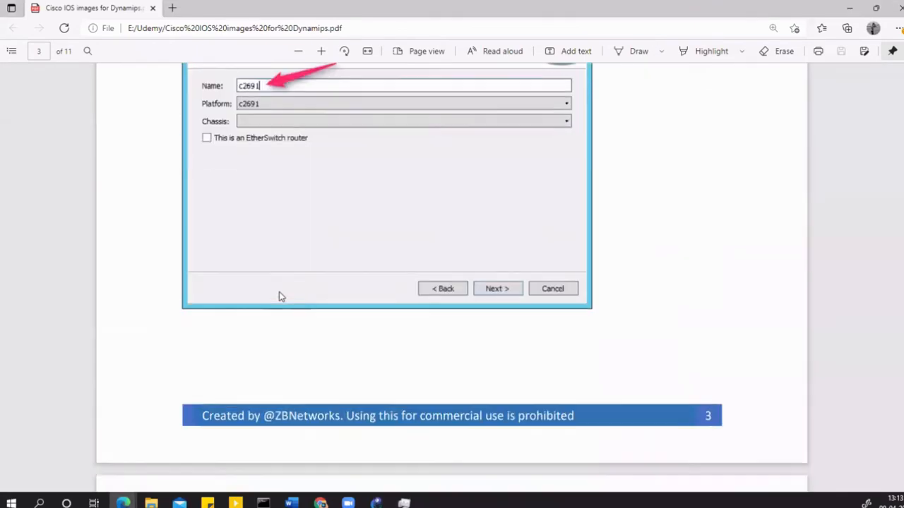
scroll(down, 3)
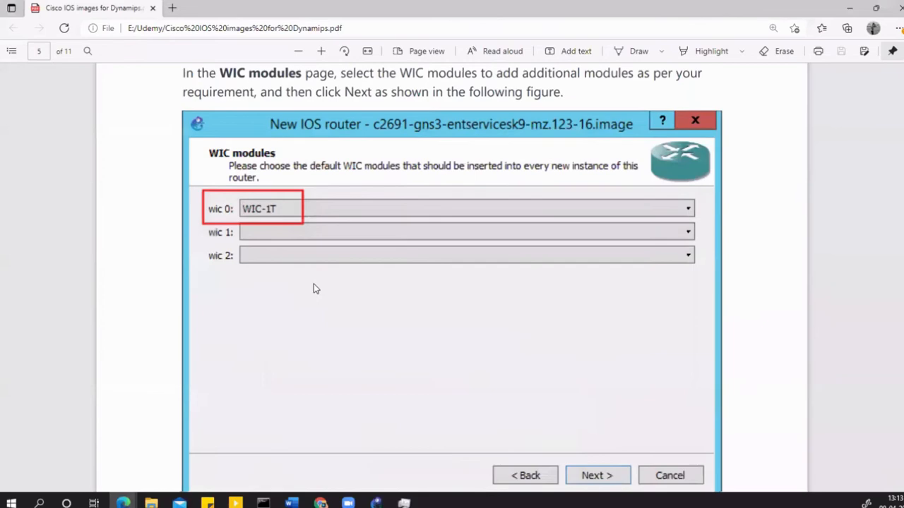
scroll(down, 3)
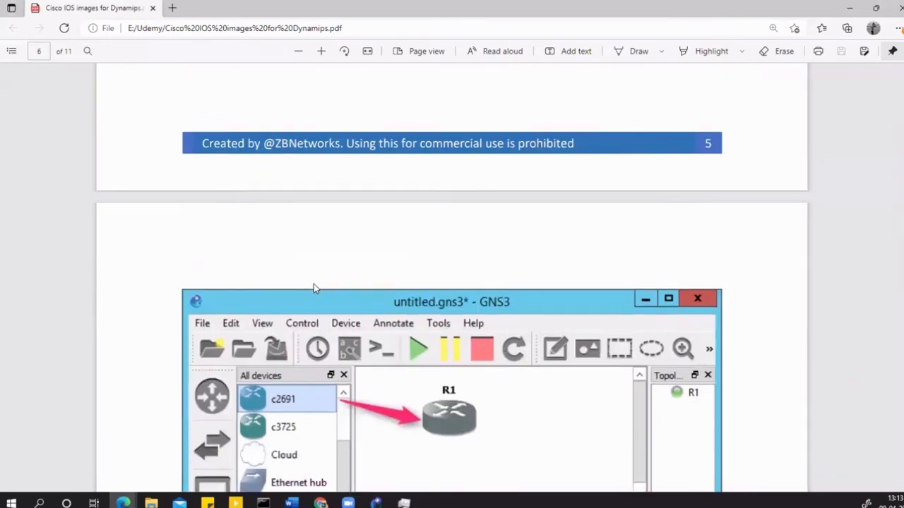
scroll(up, 3)
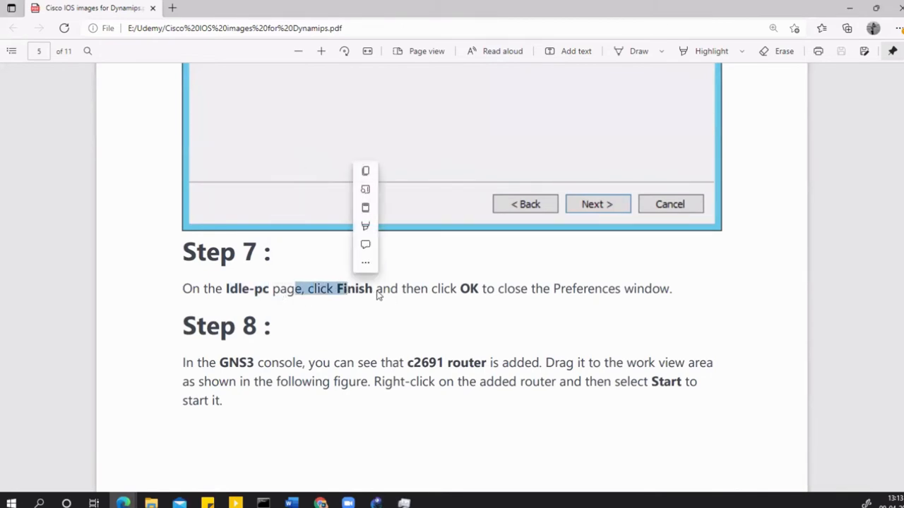
scroll(down, 3)
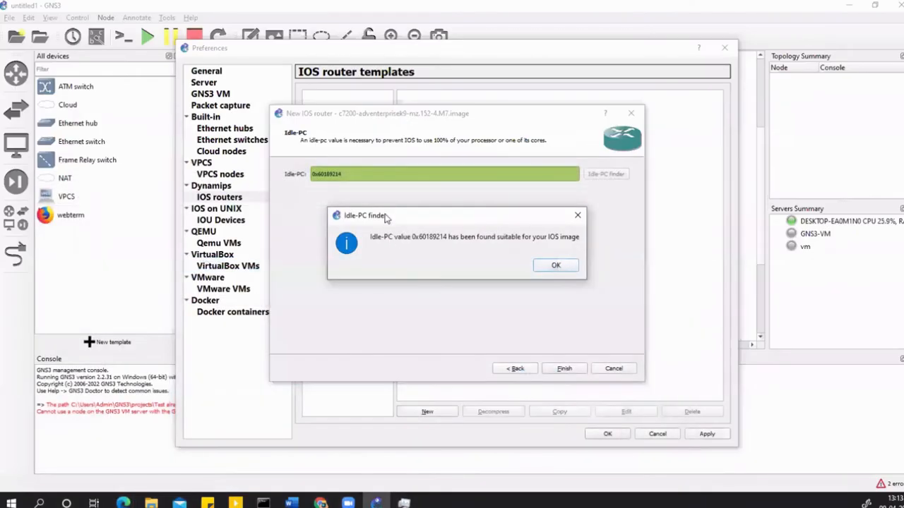
mouse_move(416, 244)
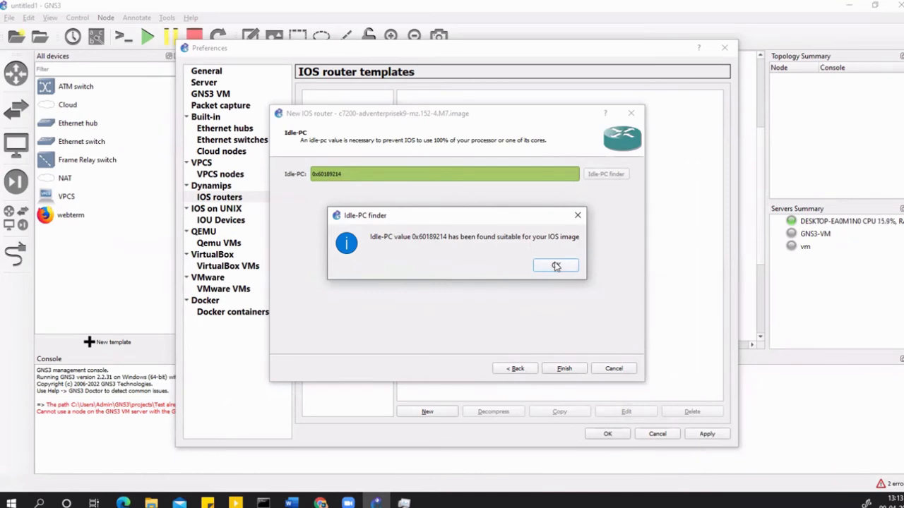
Accept Idle-PC 0x60189214, then apply and close Preferences
click(556, 266)
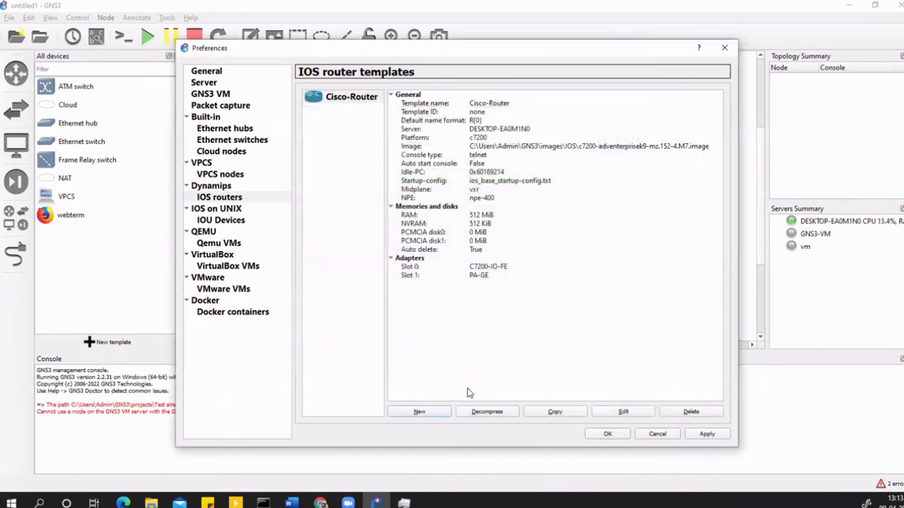
click(351, 96)
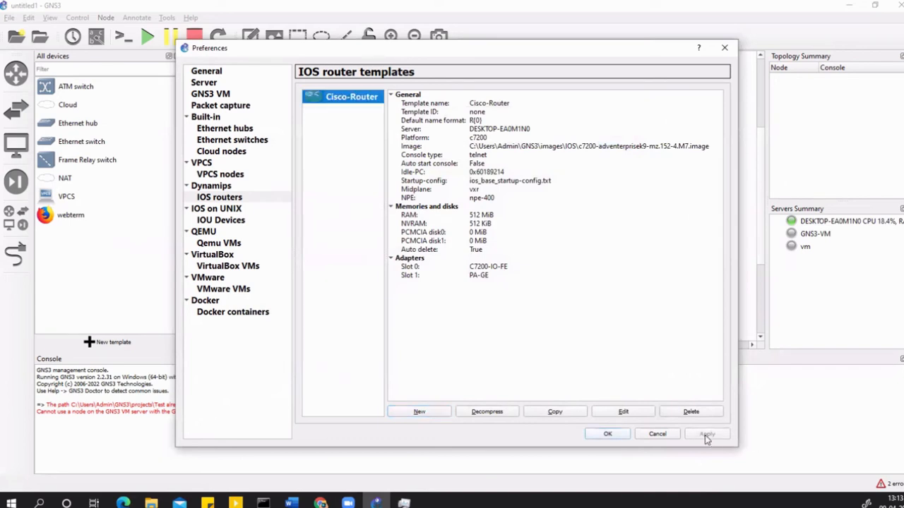
click(607, 433)
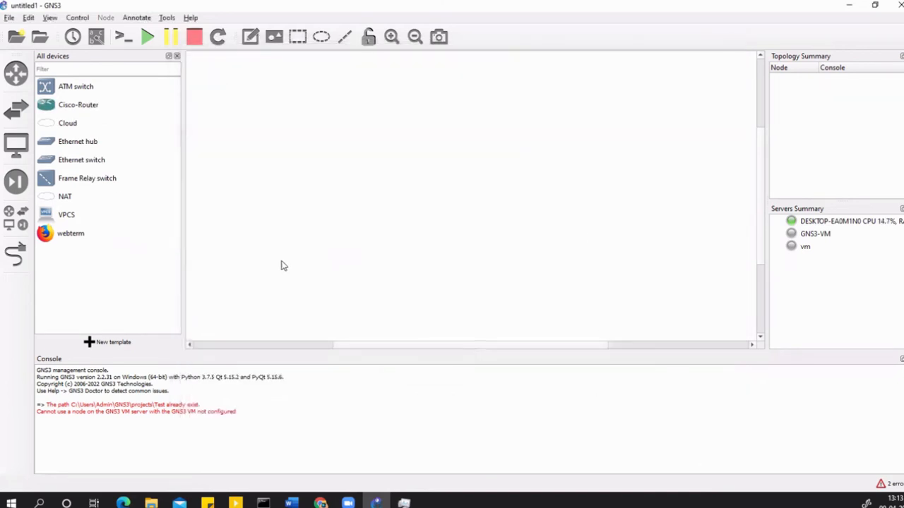
Drag a Cisco-Router node onto the canvas as R1 and open its console
click(78, 104)
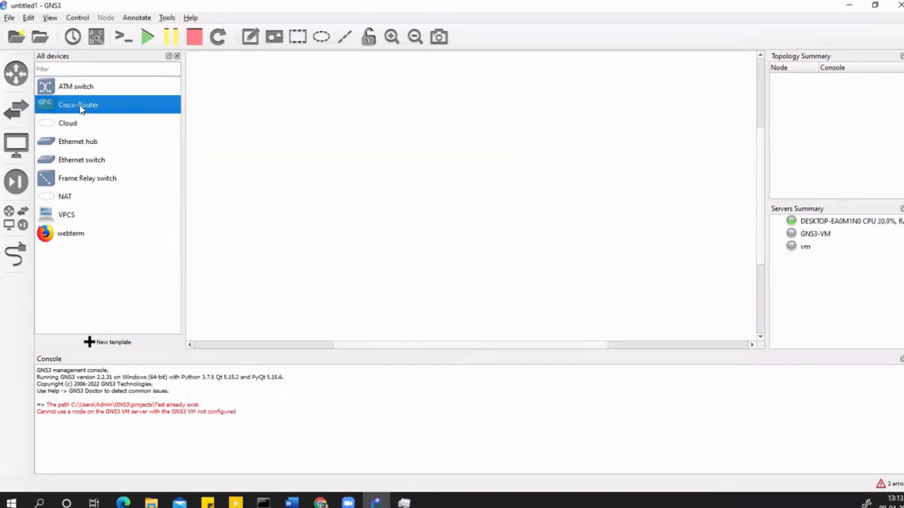
drag(78, 105, 418, 169)
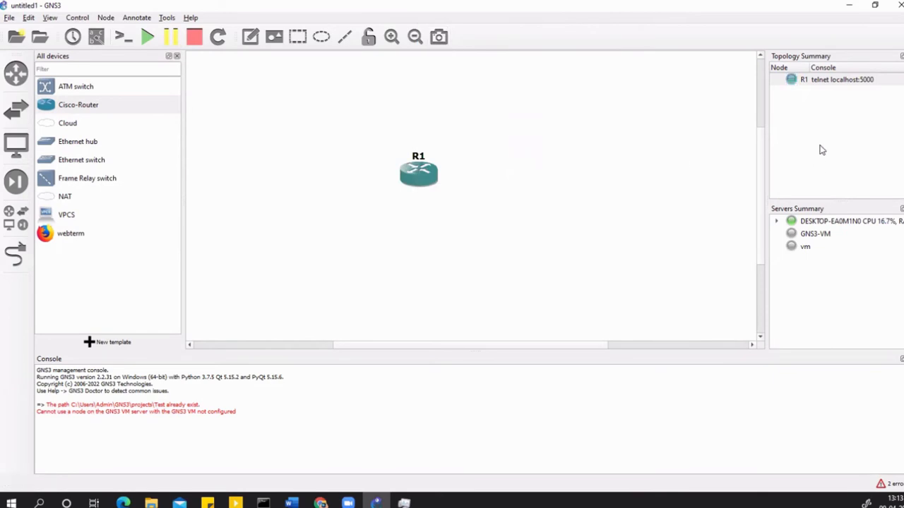
mouse_move(465, 198)
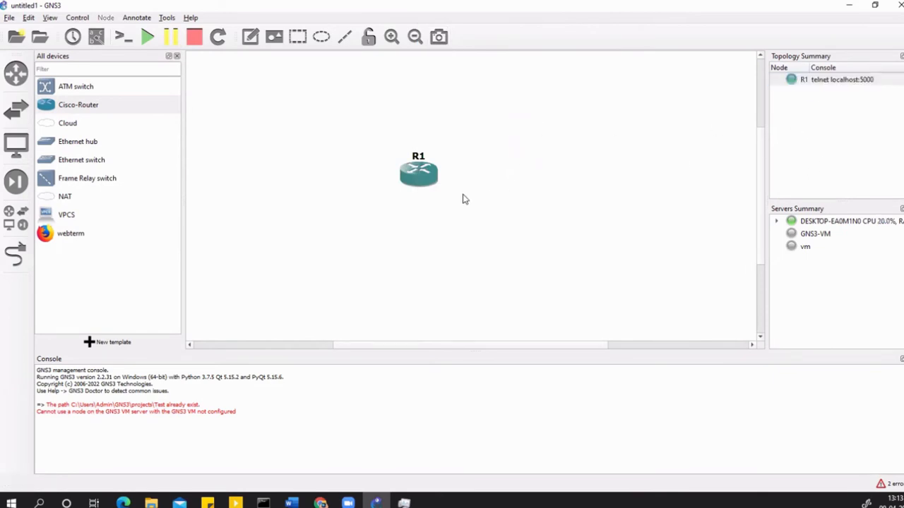
mouse_move(418, 173)
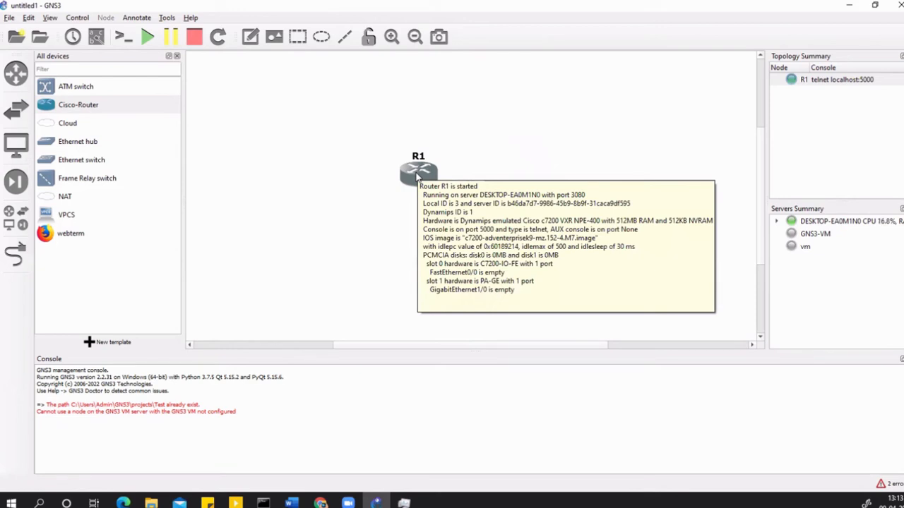
right_click(418, 173)
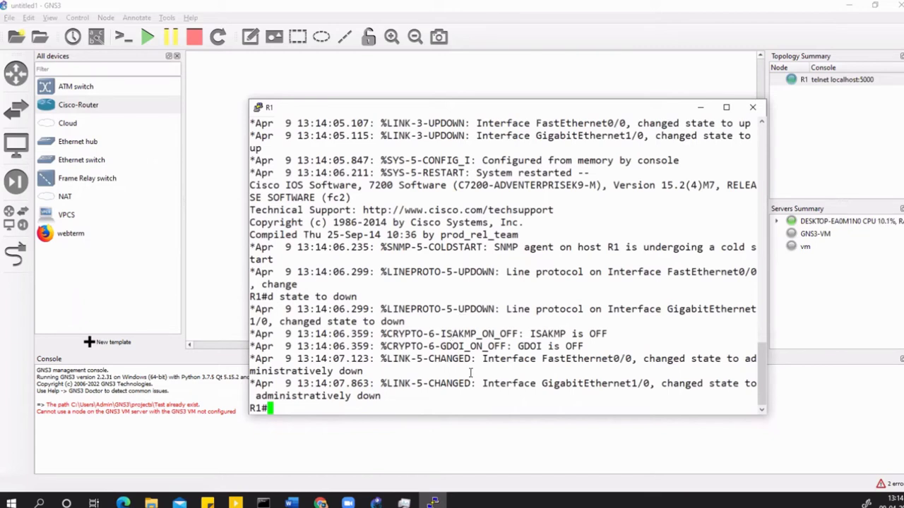
Run show version and show ip int br on R1, highlighting FastEthernet0/0 and GigabitEthernet1/0
text(show)
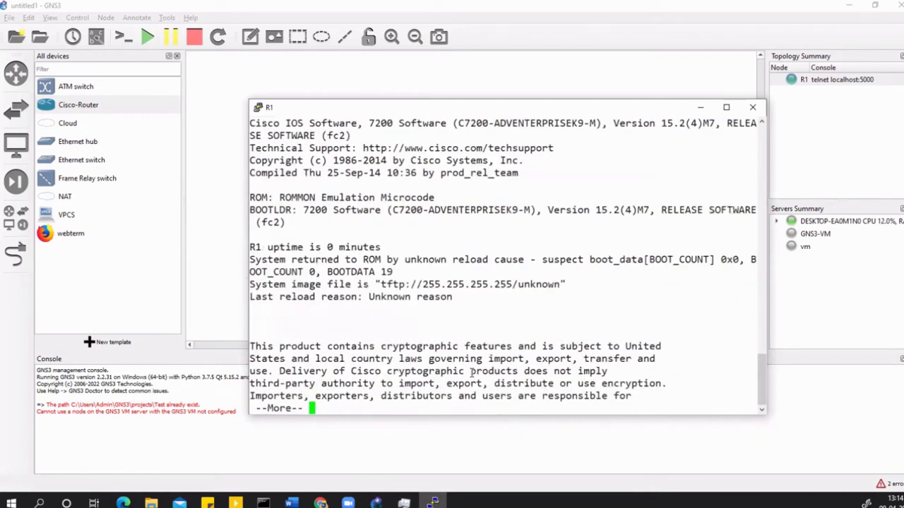
key(space)
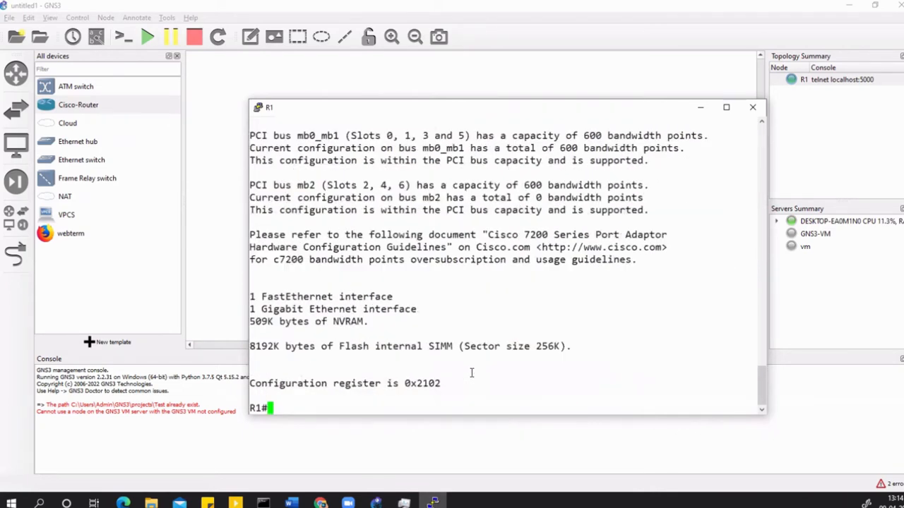
text(shw)
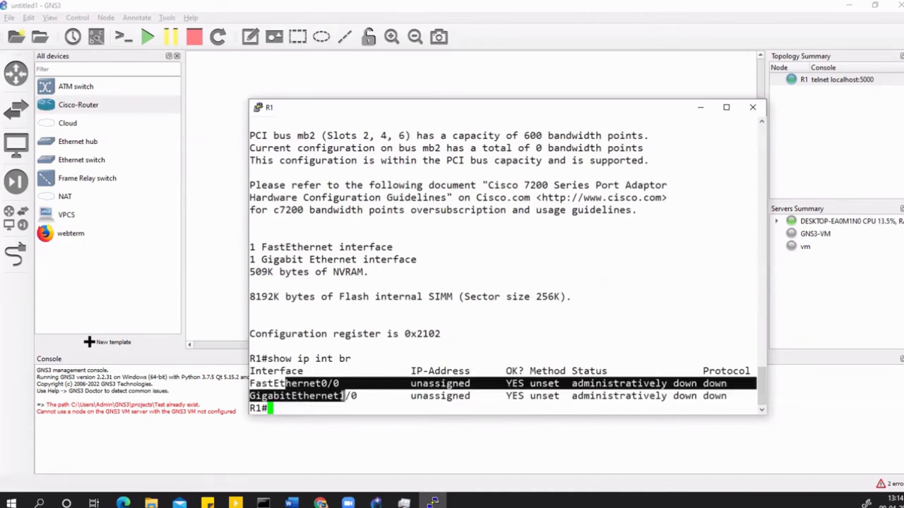
double_click(322, 395)
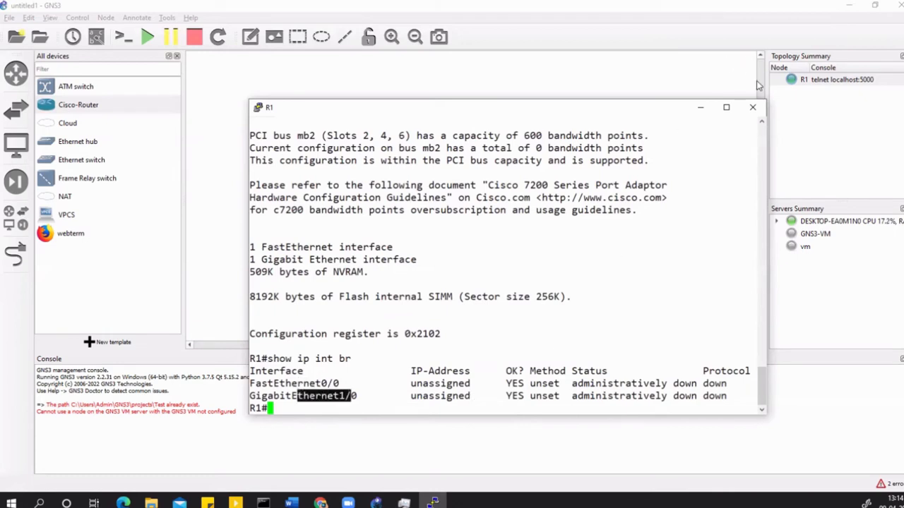
click(752, 108)
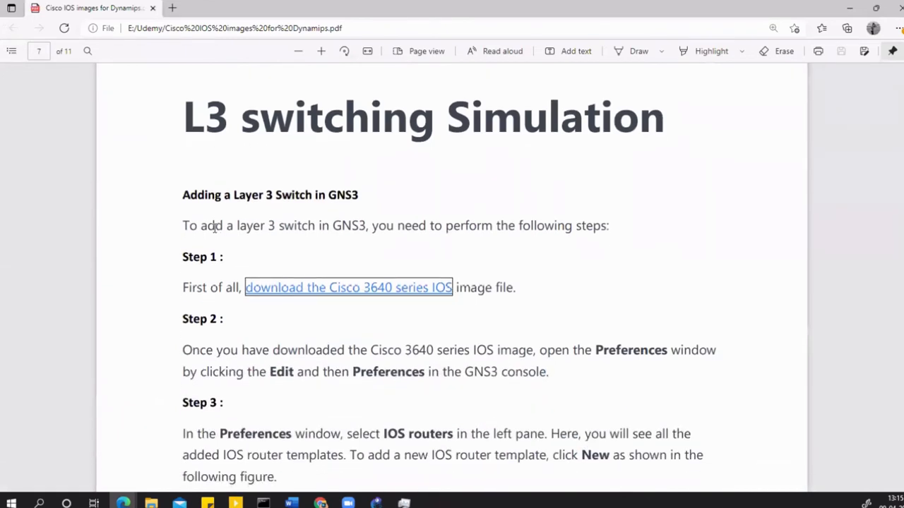
Download the Cisco 3640 IOS image from the PDF and read its Layer 3 switch steps
drag(207, 226, 385, 225)
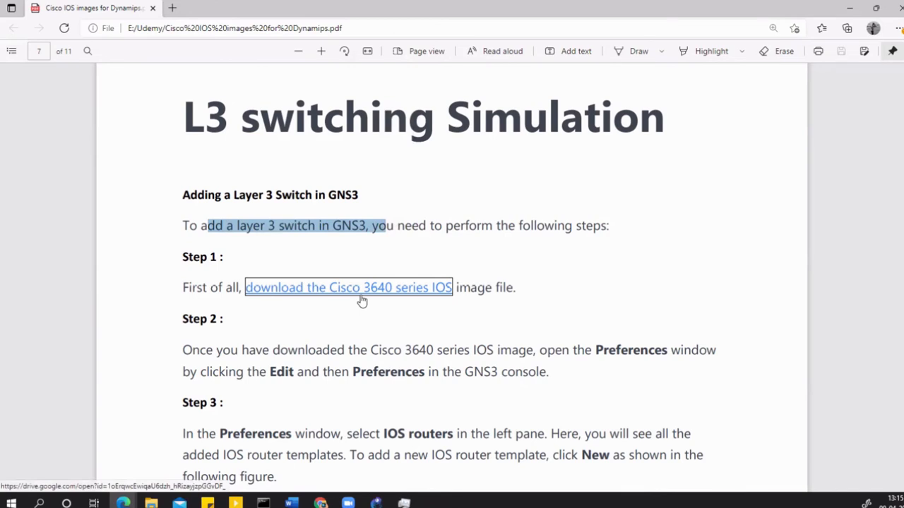
click(362, 287)
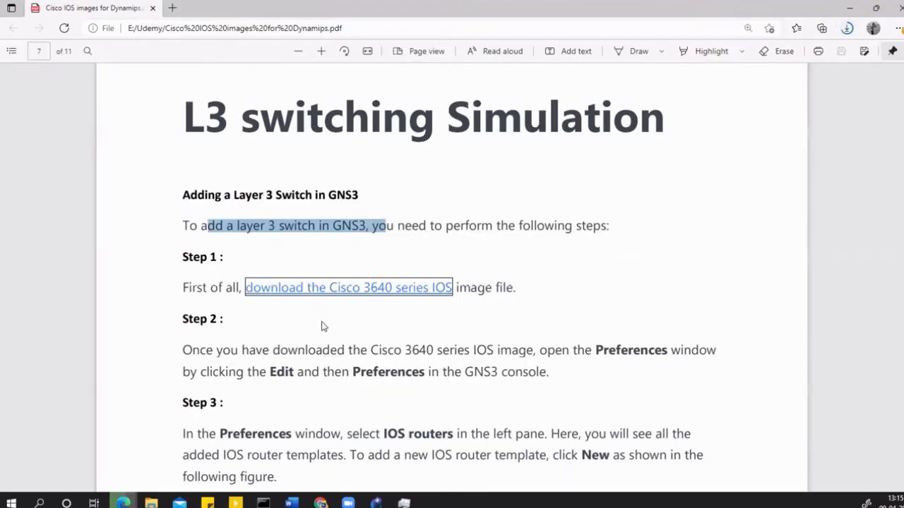
scroll(down, 3)
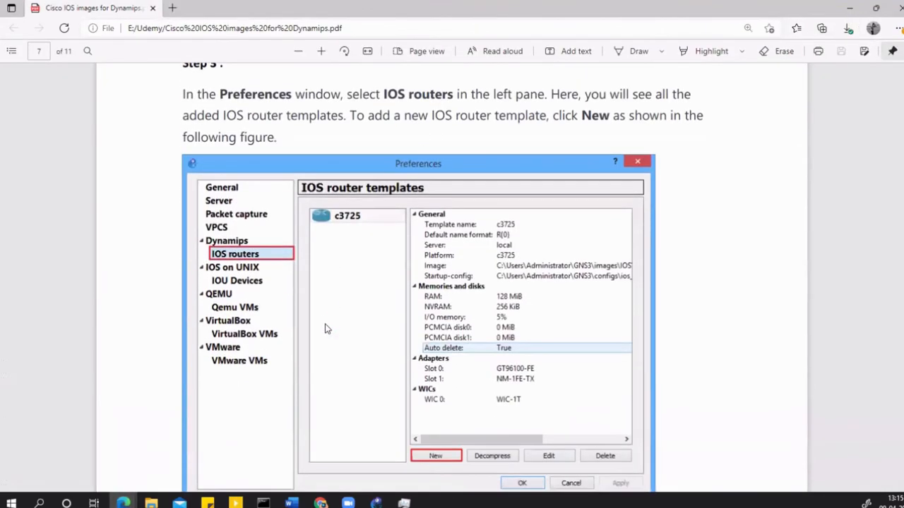
scroll(down, 3)
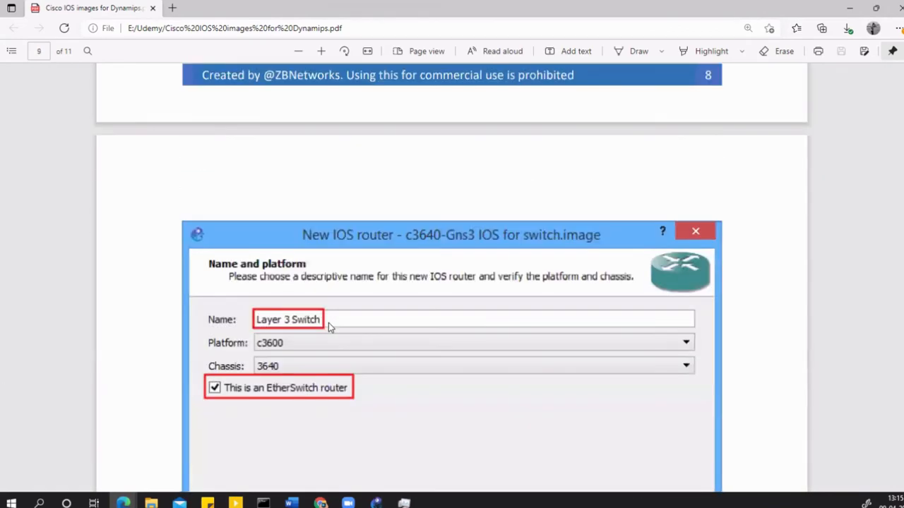
scroll(down, 3)
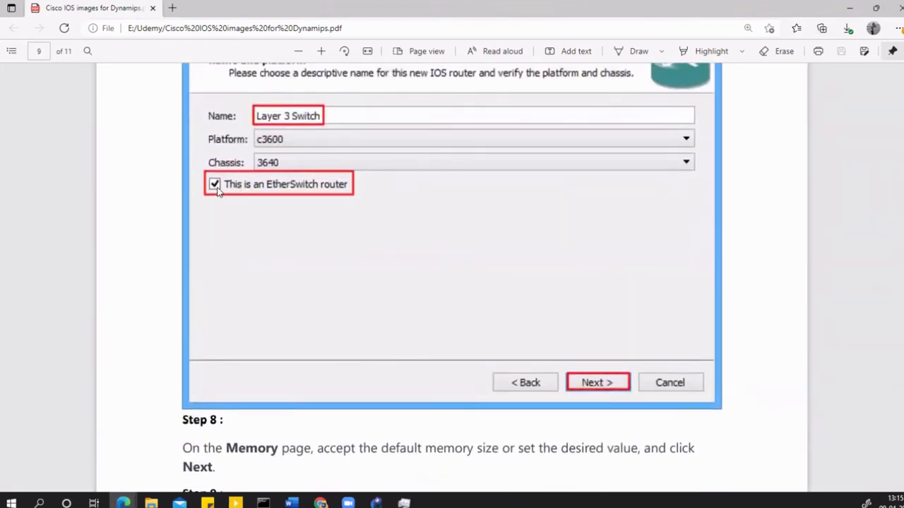
scroll(down, 3)
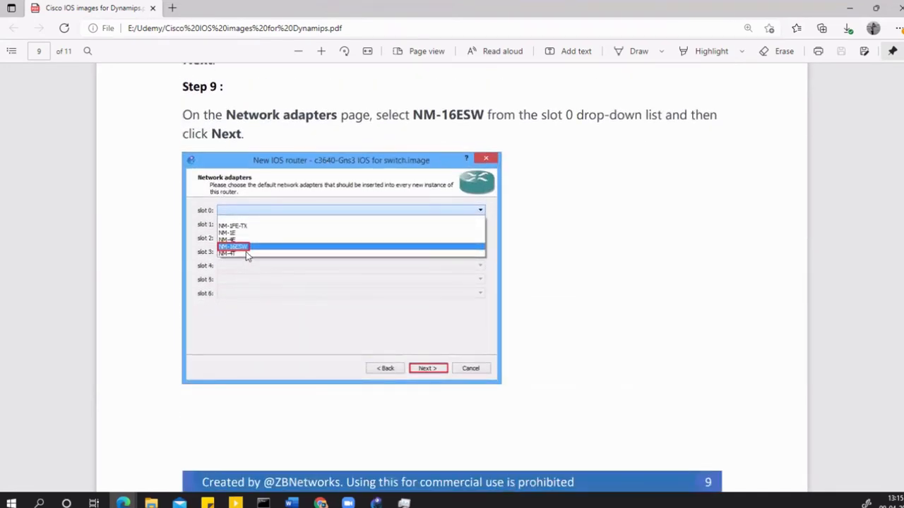
mouse_move(237, 255)
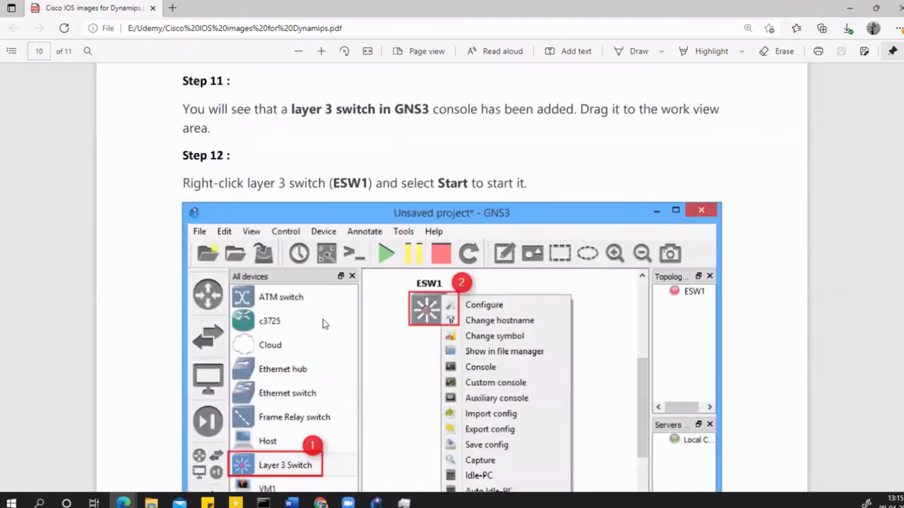
scroll(down, 3)
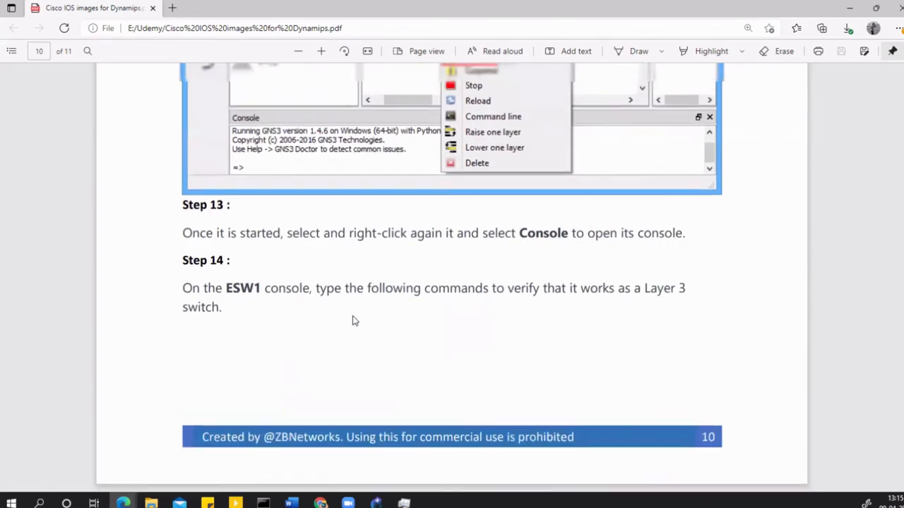
scroll(down, 3)
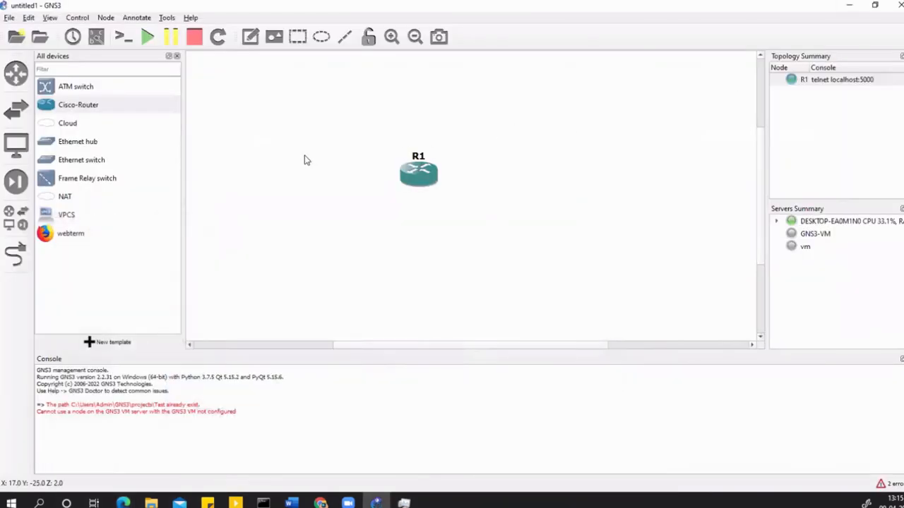
Open Preferences on Dynamips IOS routers and start a new router template
click(29, 17)
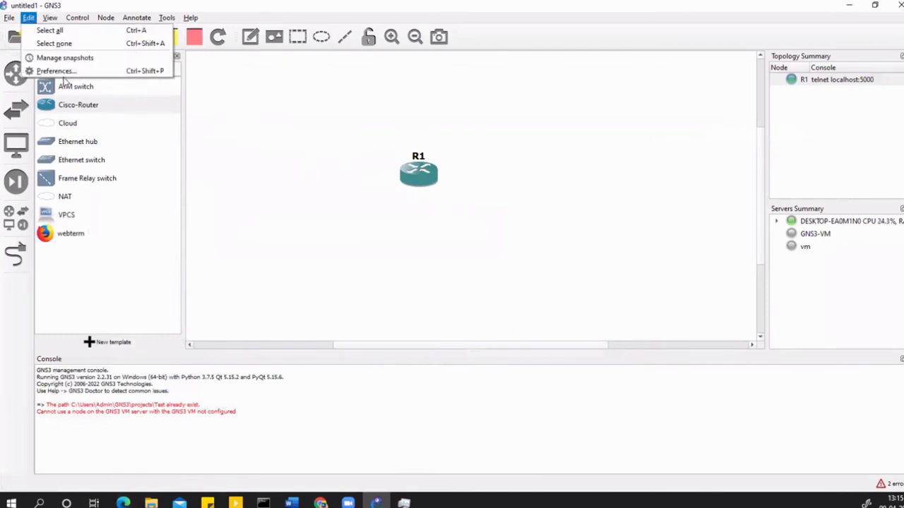
click(56, 71)
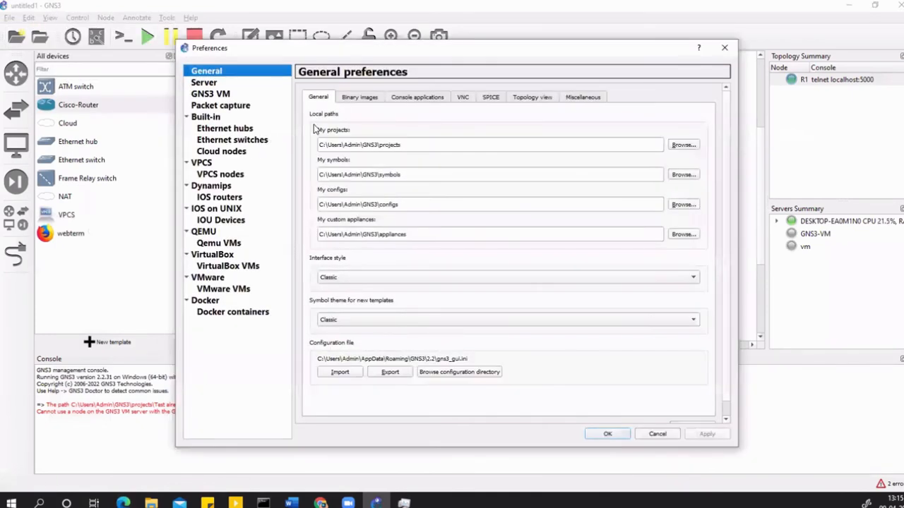
click(218, 197)
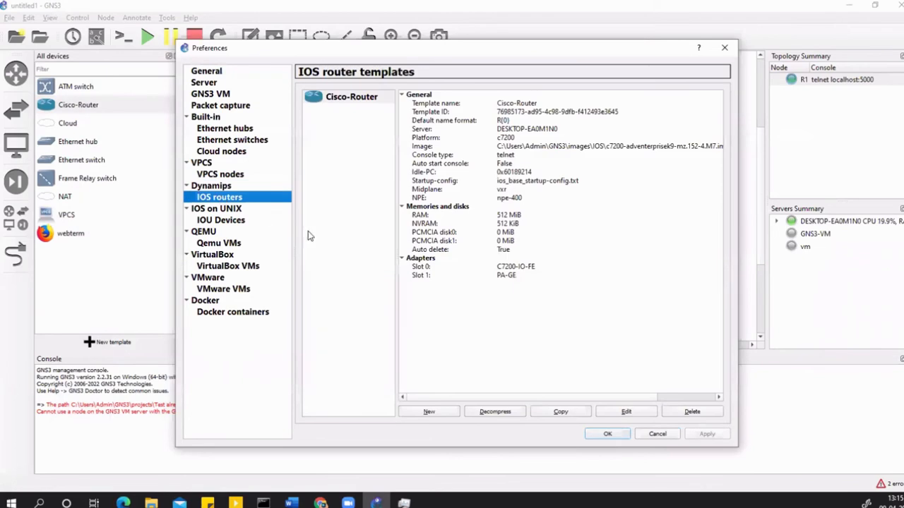
click(428, 411)
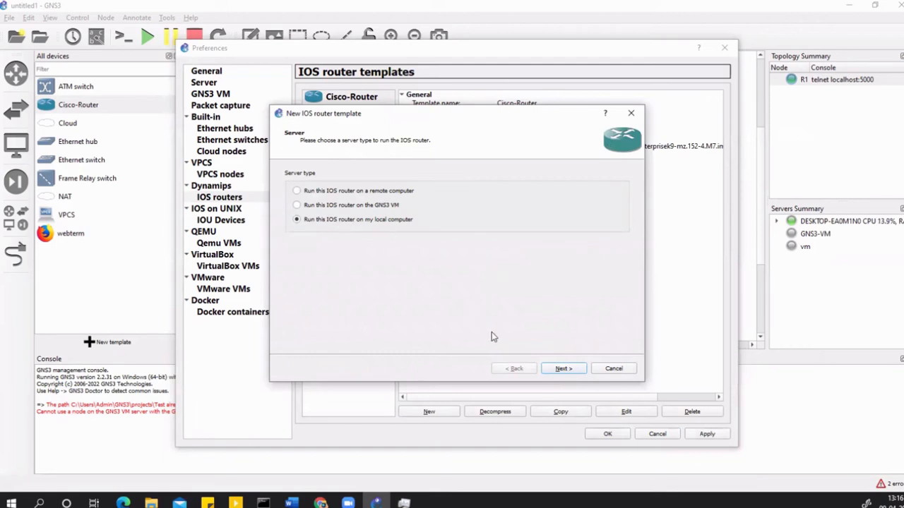
Run the template locally with the c3640-a3js-mz.124-23 image, marked as an EtherSwitch router
click(563, 368)
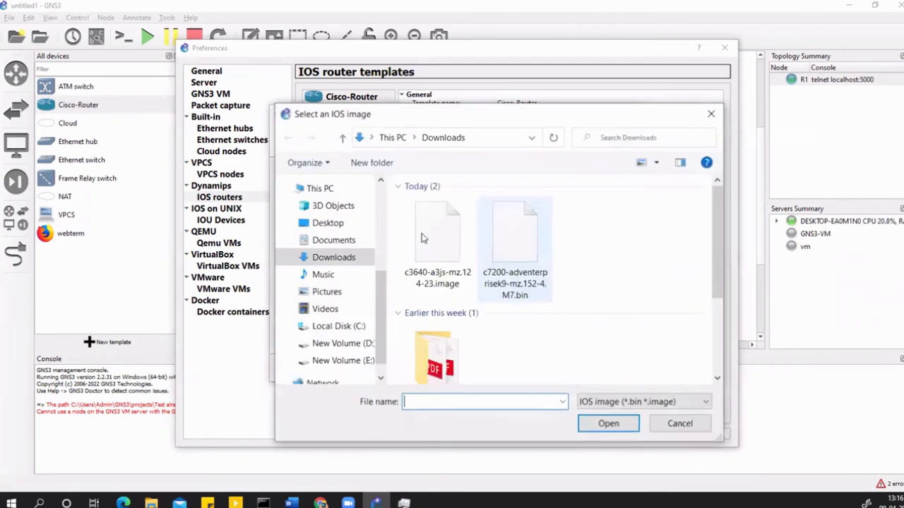
click(437, 237)
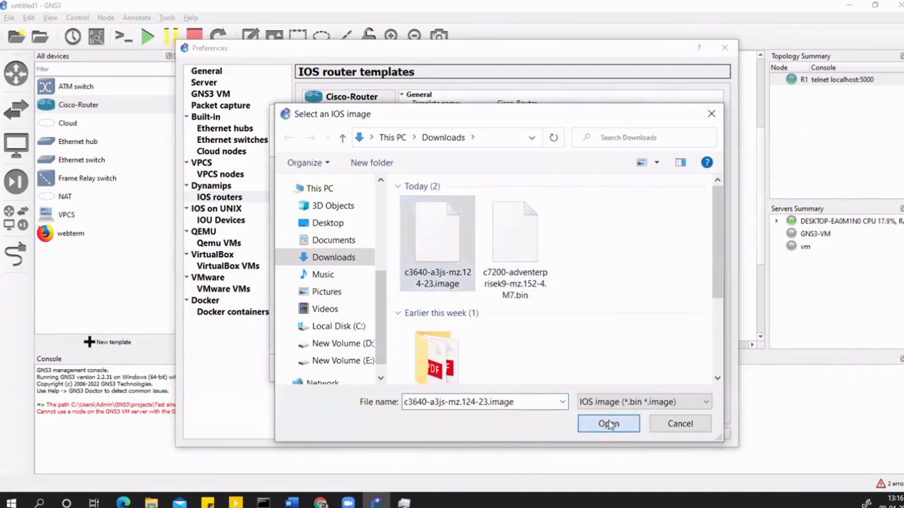
click(608, 423)
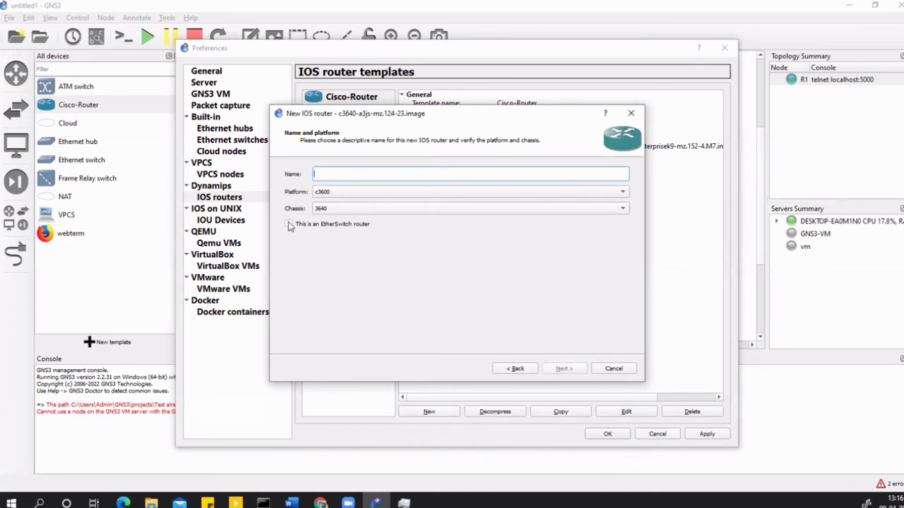
text(EtherSwitch router)
text(L3-Switch)
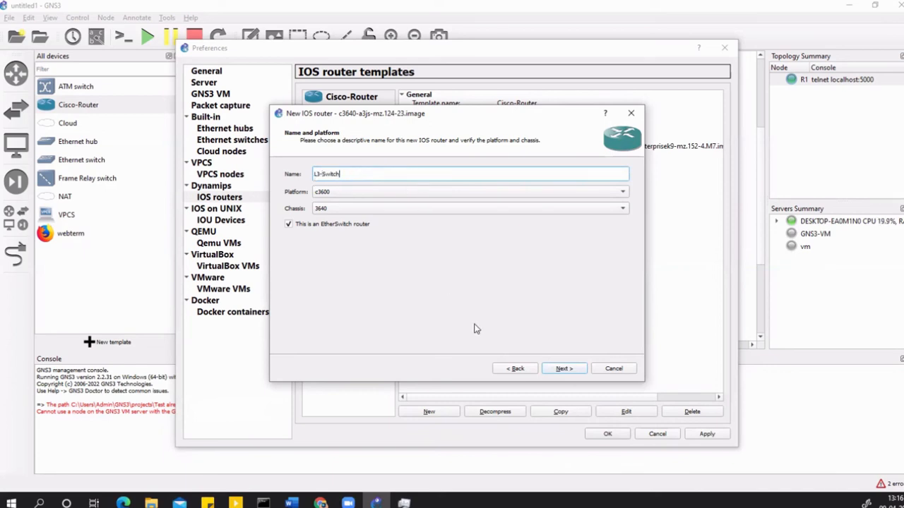
click(564, 367)
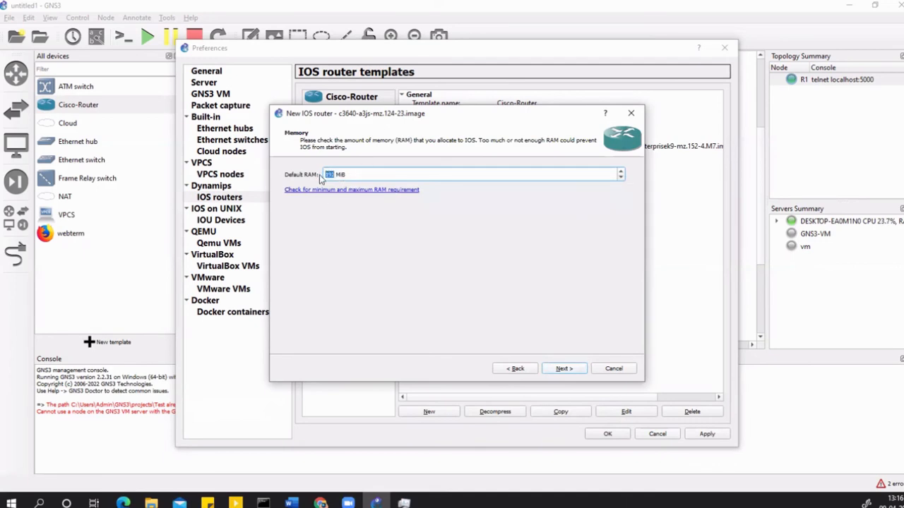
Give the template 256 MiB RAM, NM-16ESW in slot 1, and no slot 0 adapter
text(256)
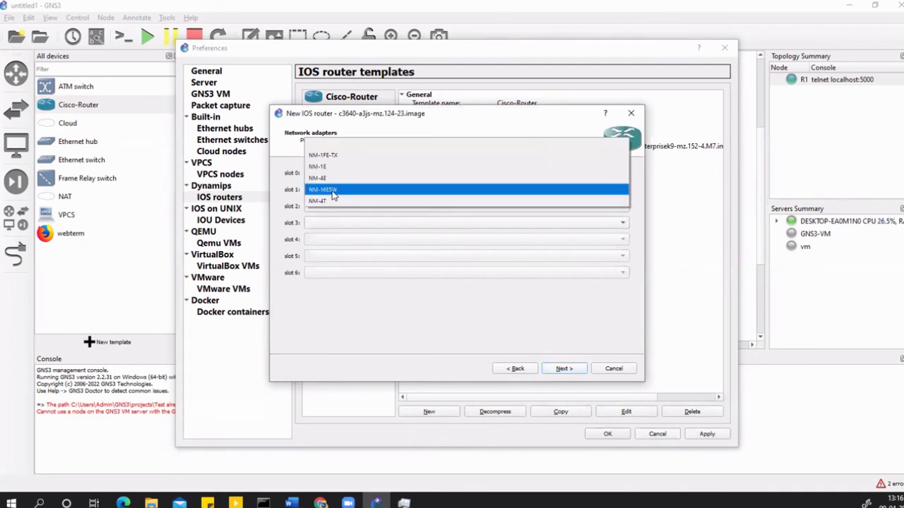
click(322, 189)
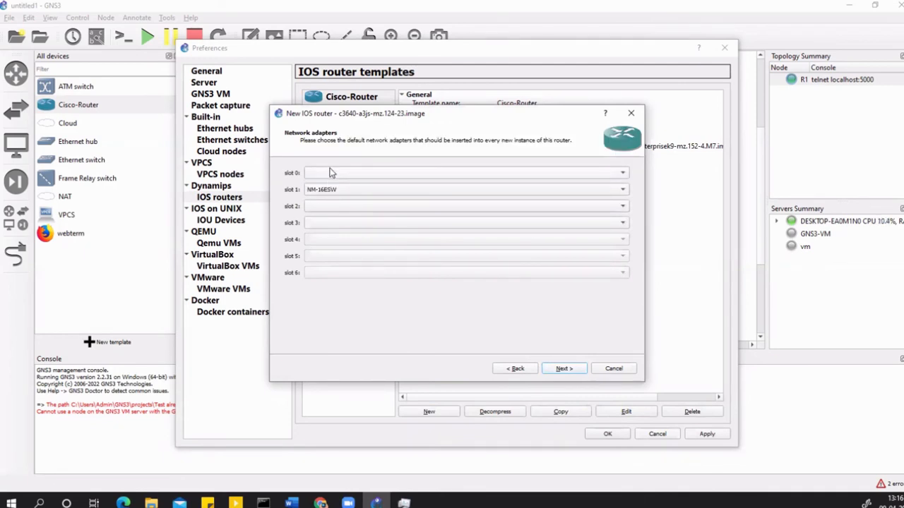
click(621, 173)
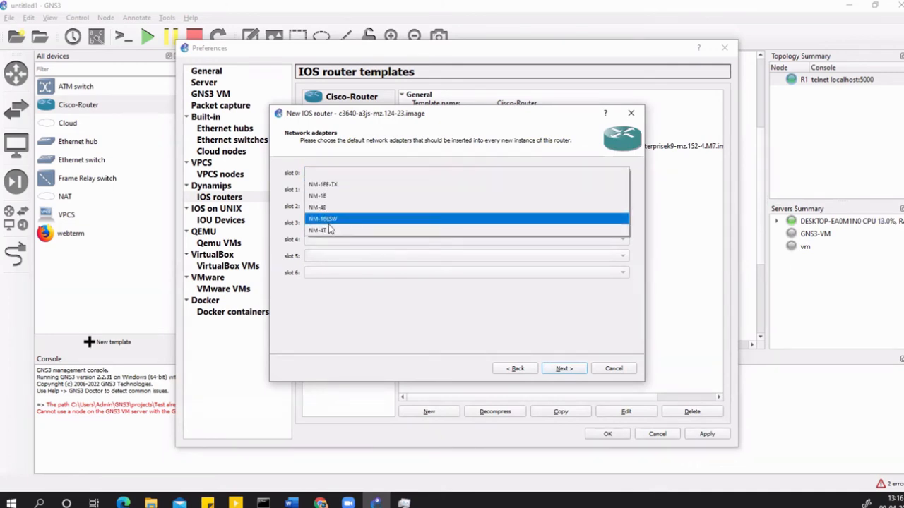
click(324, 219)
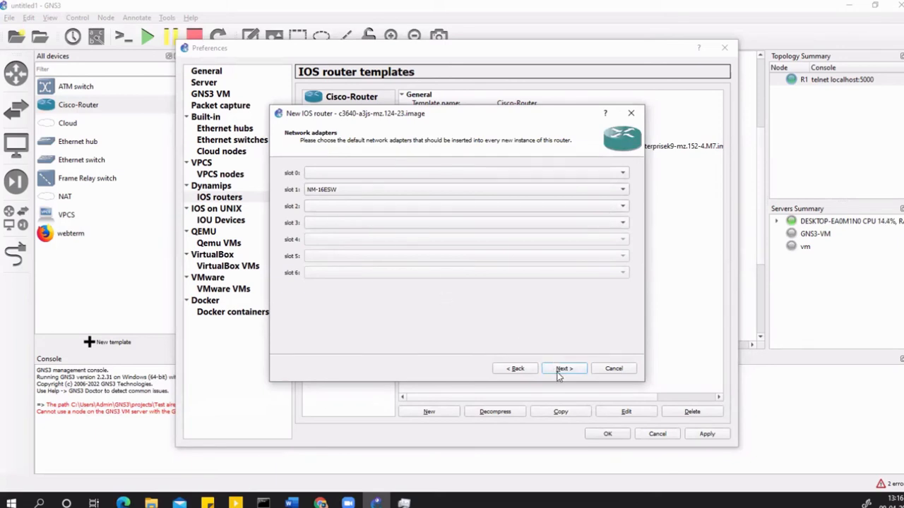
click(562, 368)
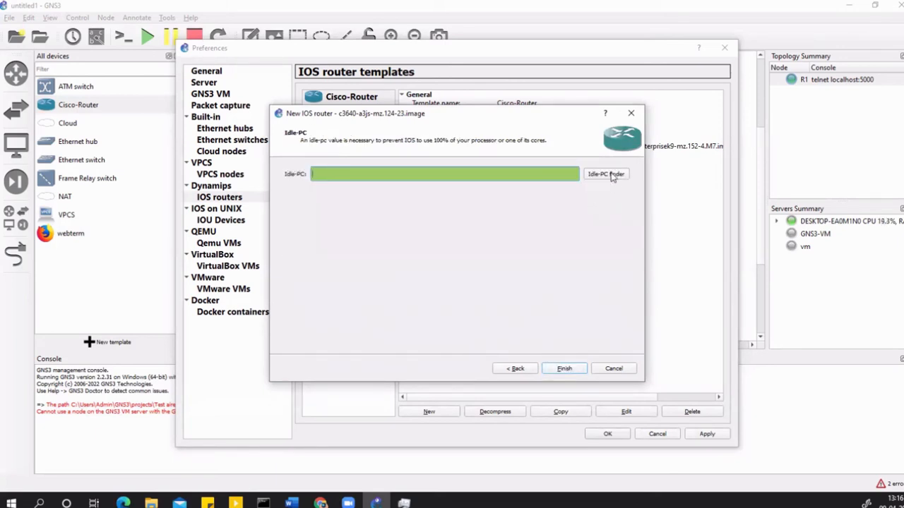
Run the Idle-PC finder and accept the found value 0x605b90e0
click(605, 173)
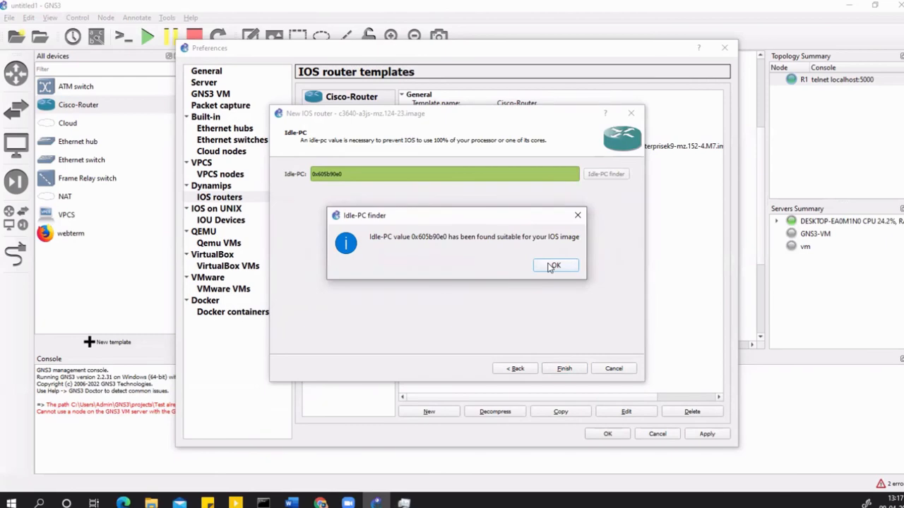
click(555, 266)
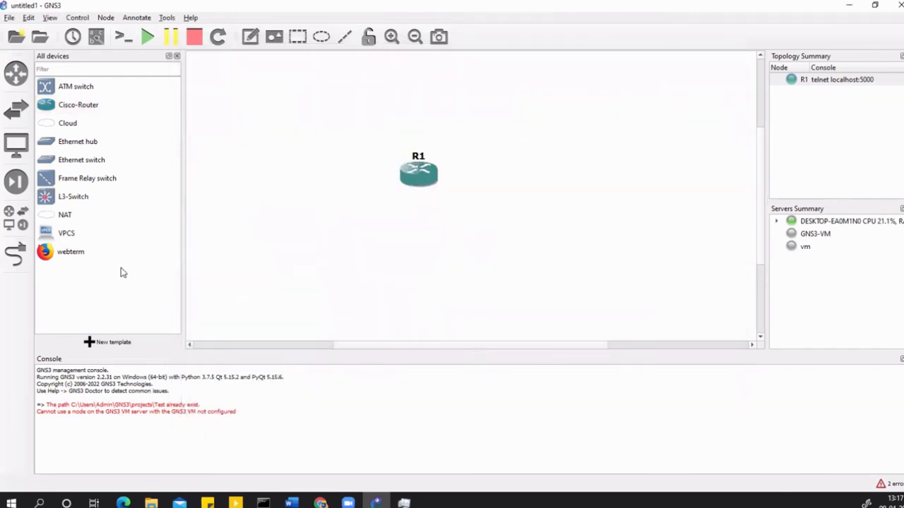
Place an L3-Switch node ESW1, cable it to R1, and line it up with R1
click(73, 197)
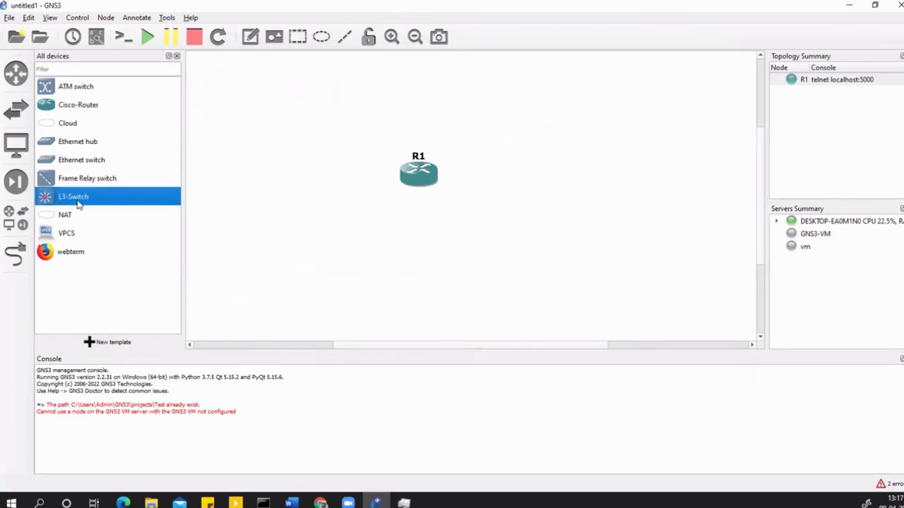
drag(73, 196, 555, 235)
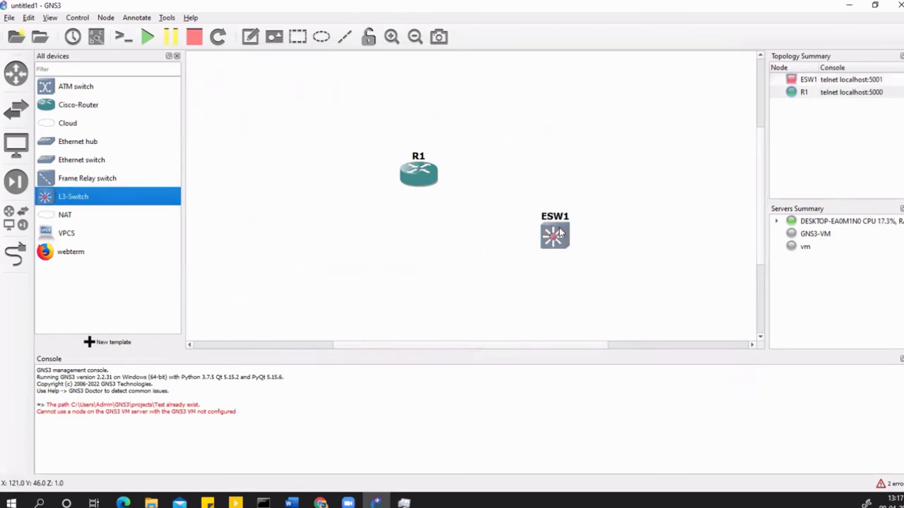
drag(554, 233, 499, 212)
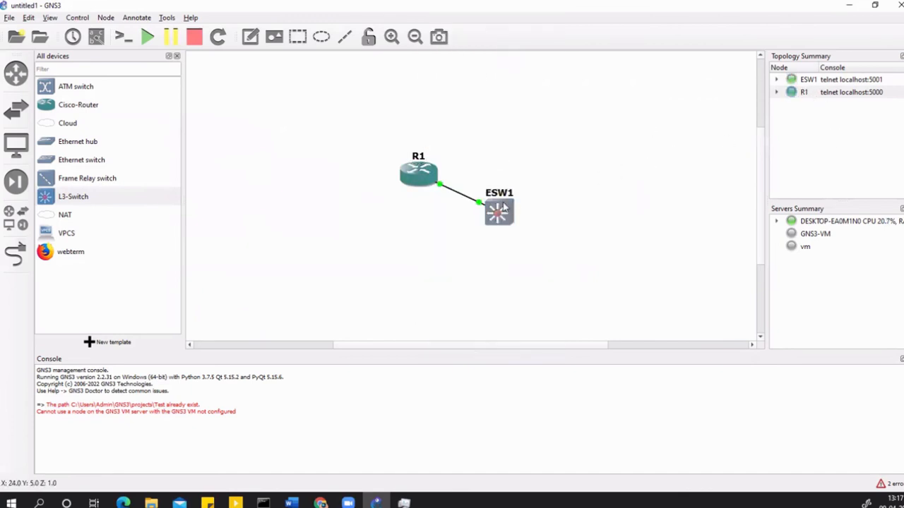
drag(499, 212, 554, 176)
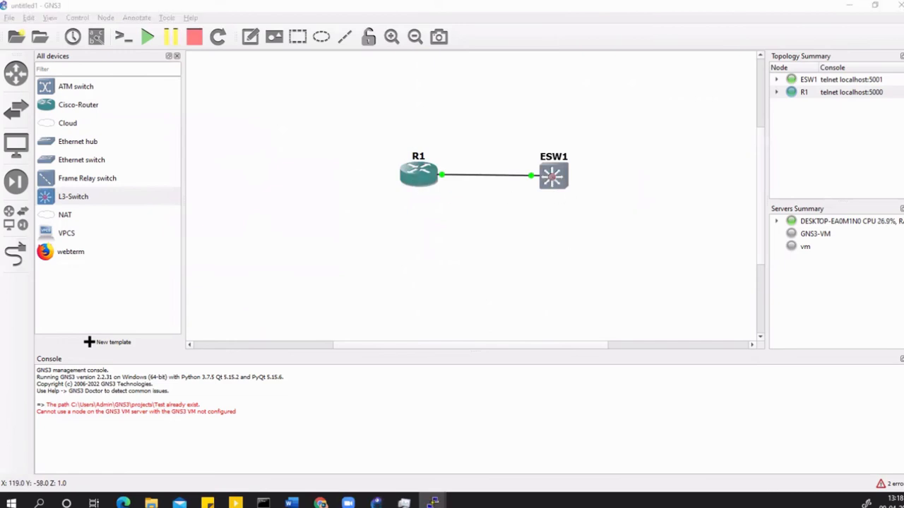
Open ESW1's console and change its hostname to L3-SW
double_click(418, 173)
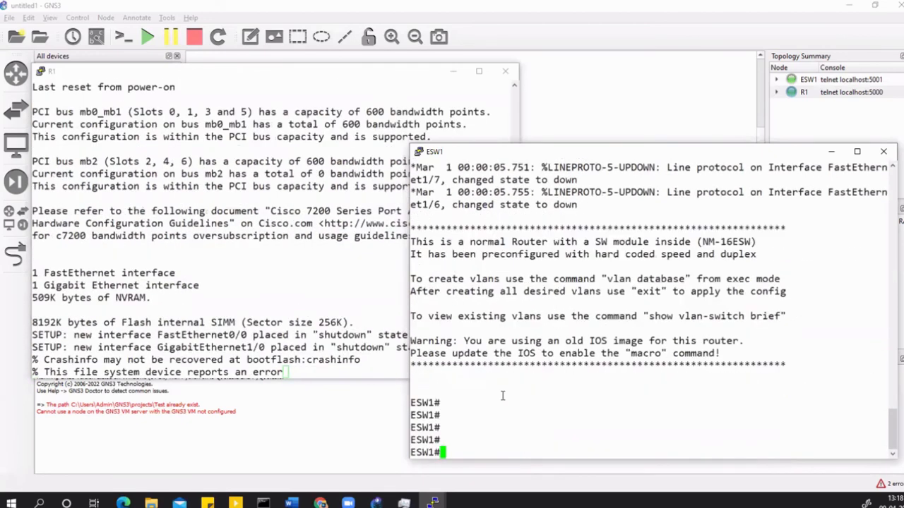
text(config t)
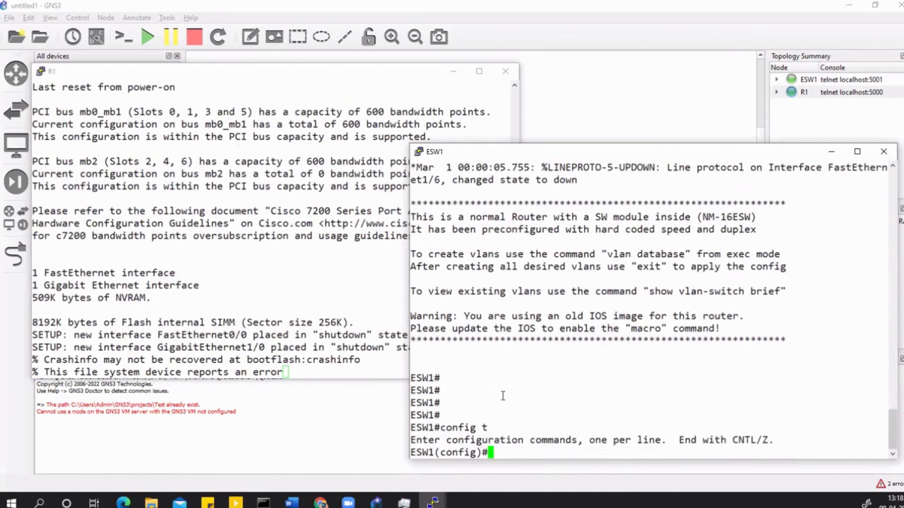
text(hostname L)
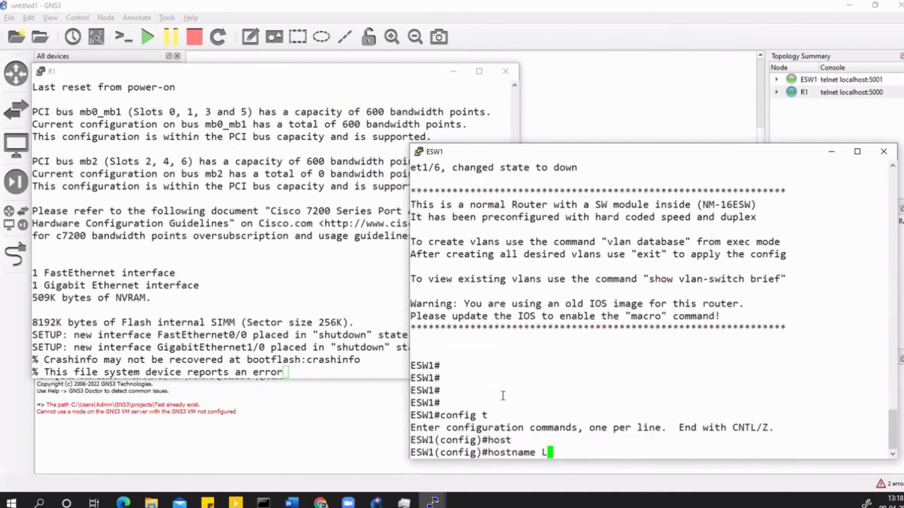
text(3-SW)
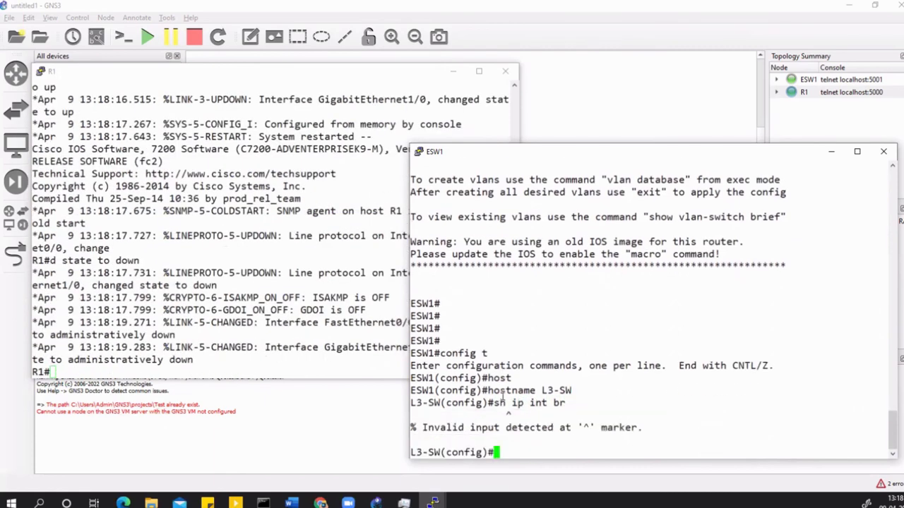
Check L3-SW's interfaces, VLAN list and software version, then close the console
text(sh ip int br)
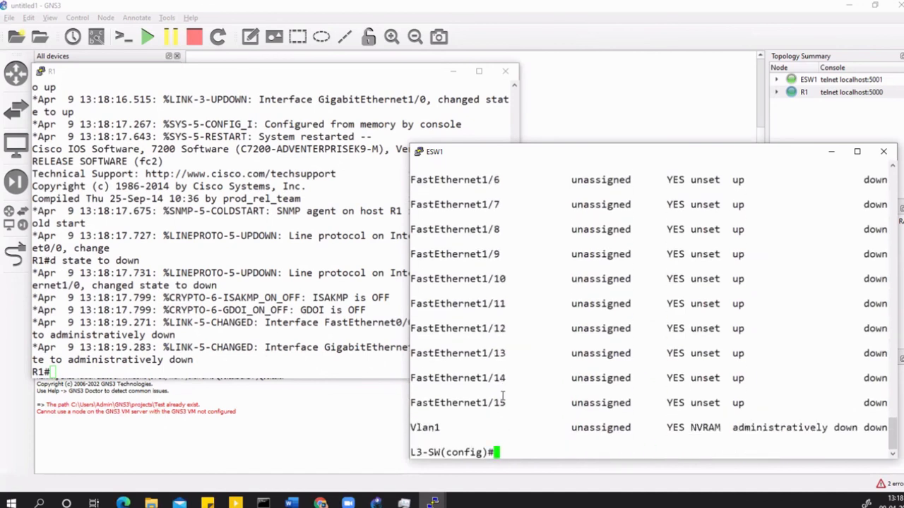
text(exit)
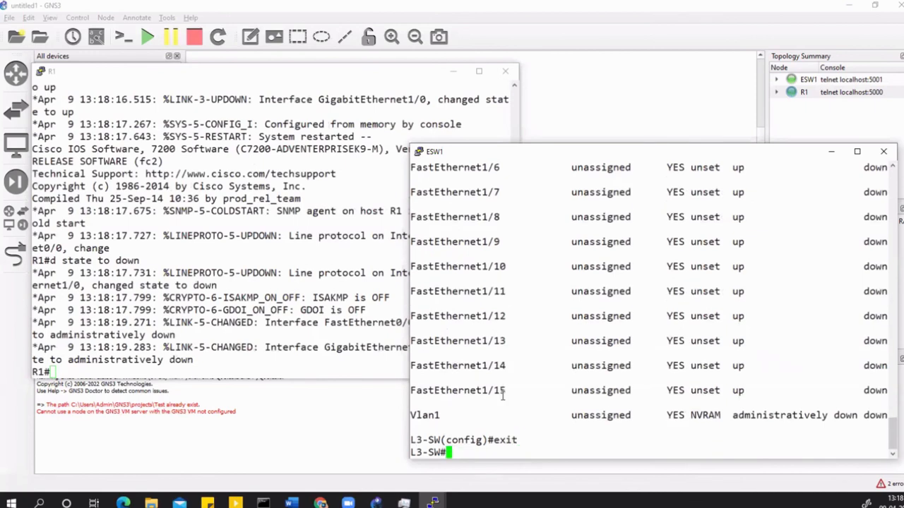
text(sh)
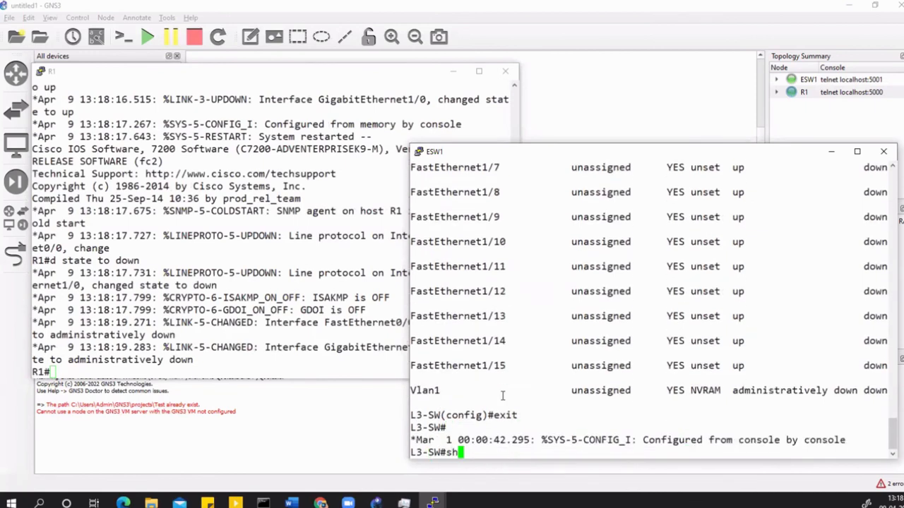
text(show vlan-switch)
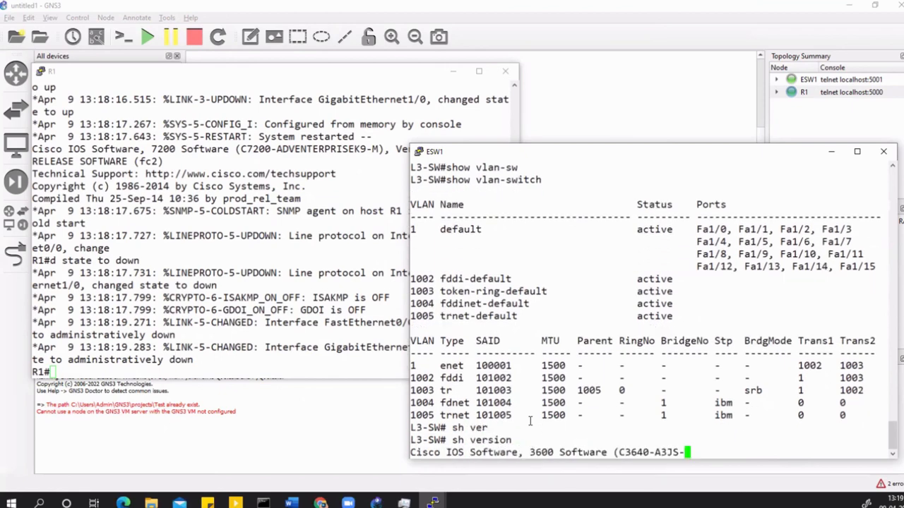
key(enter)
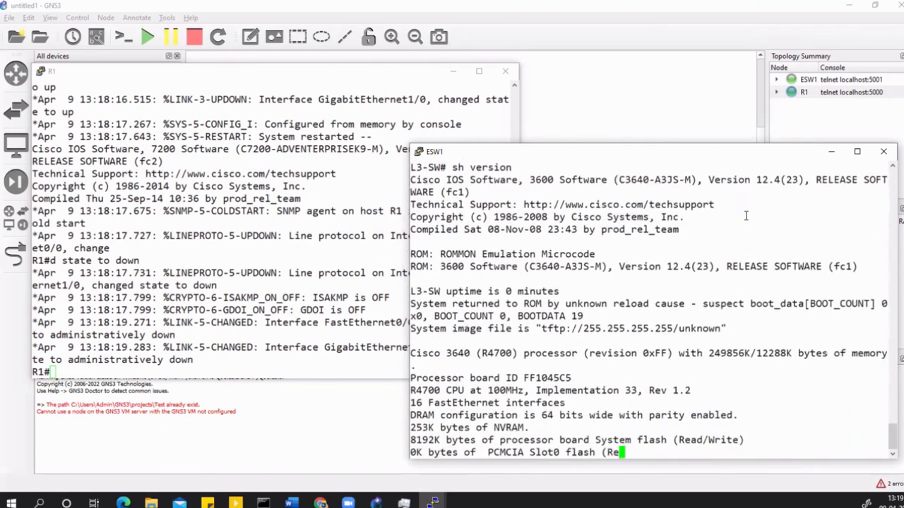
scroll(down, 3)
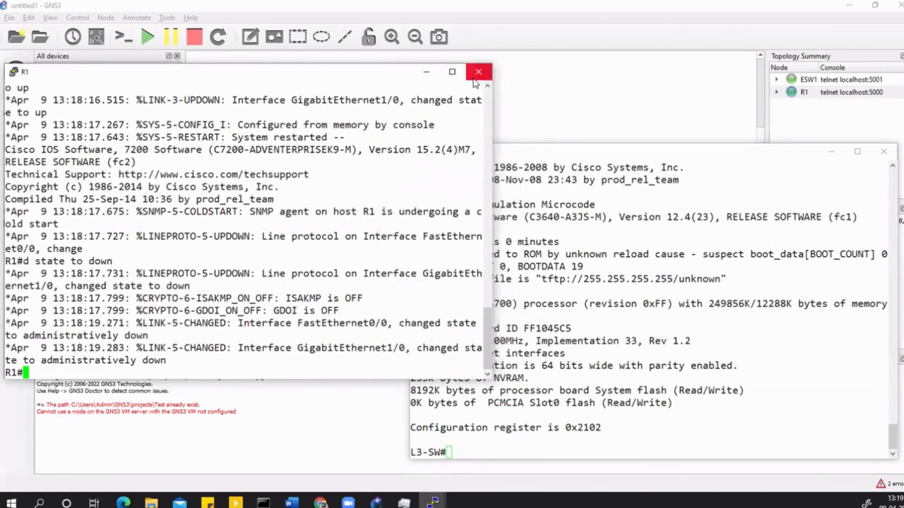
click(478, 72)
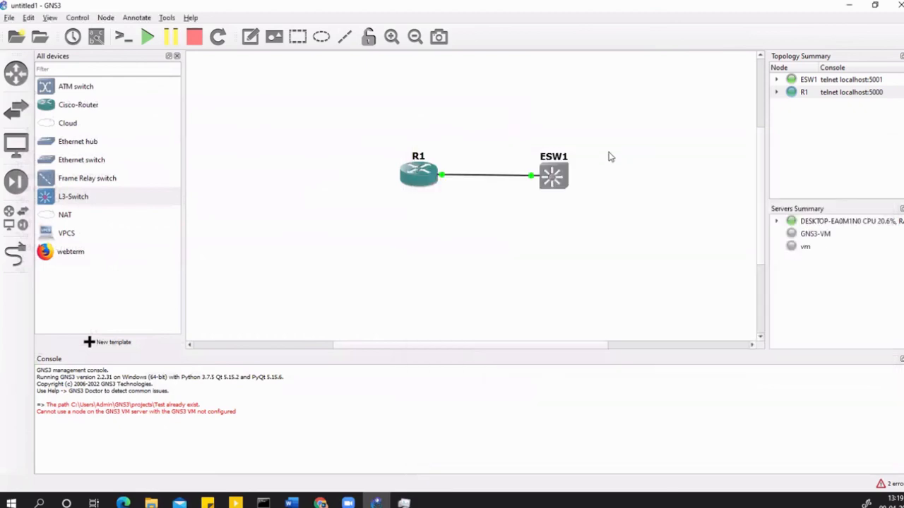